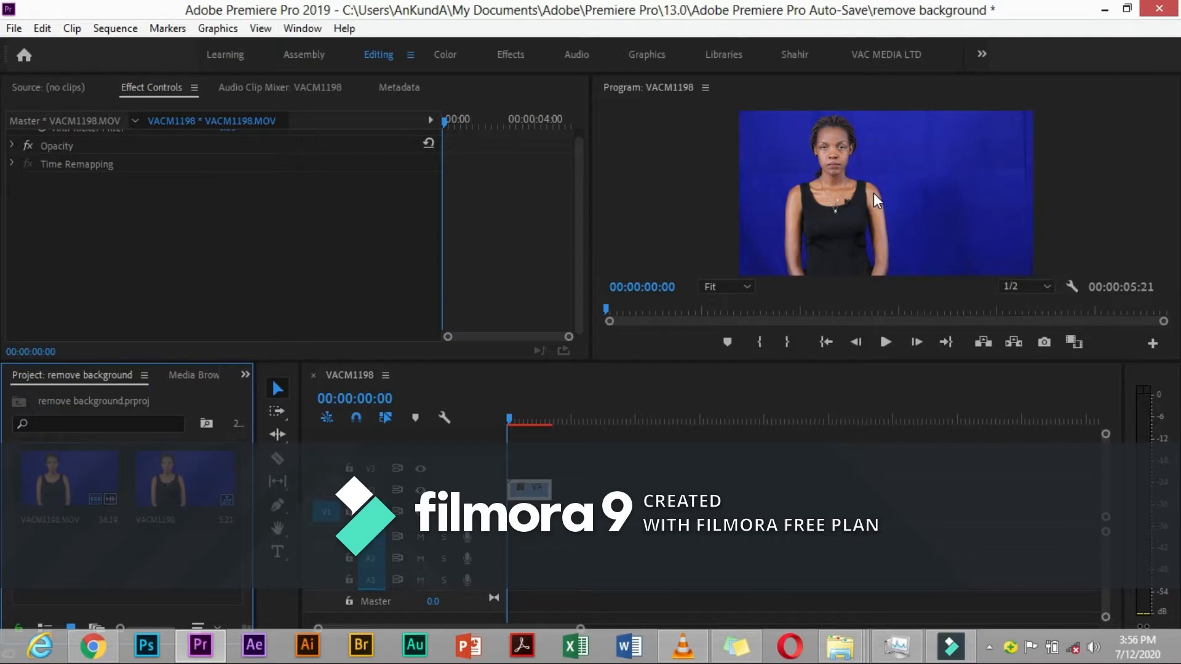
mouse_move(41, 27)
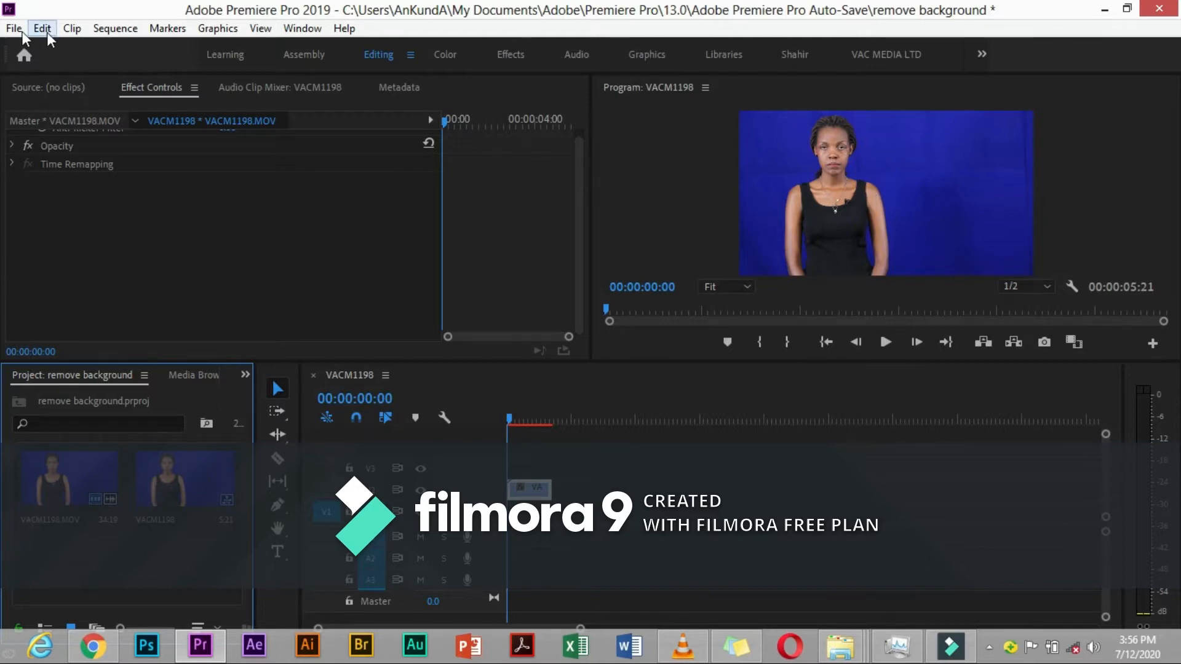
mouse_move(13, 27)
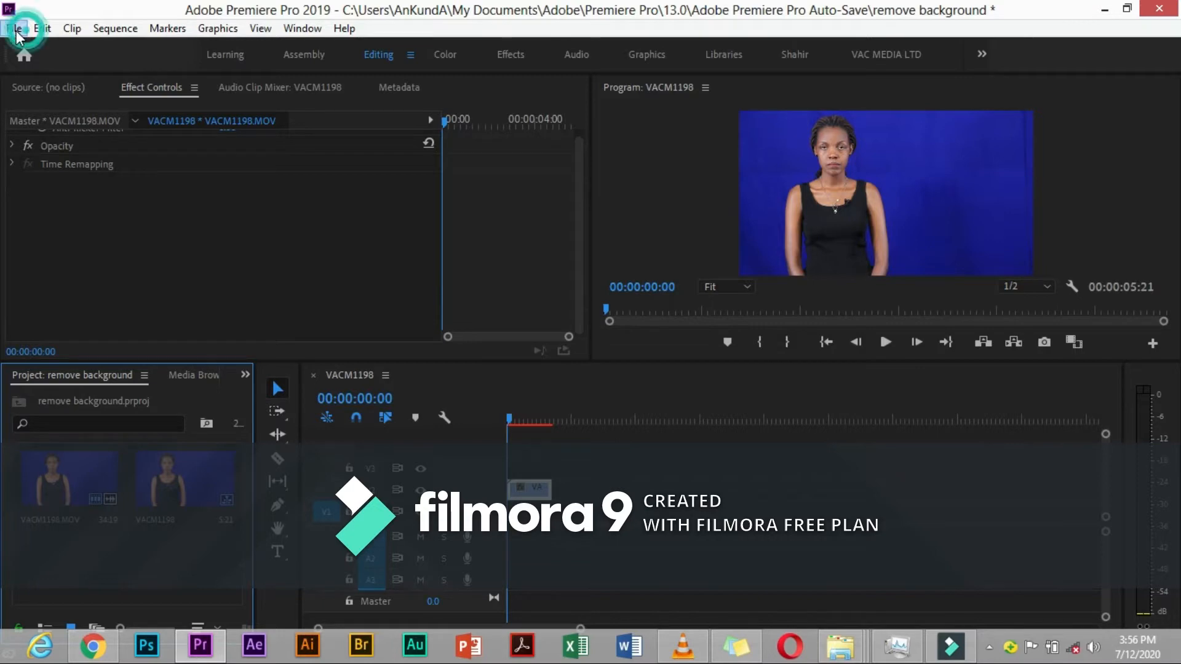
Open the File menu of the remove background project
left_click(14, 28)
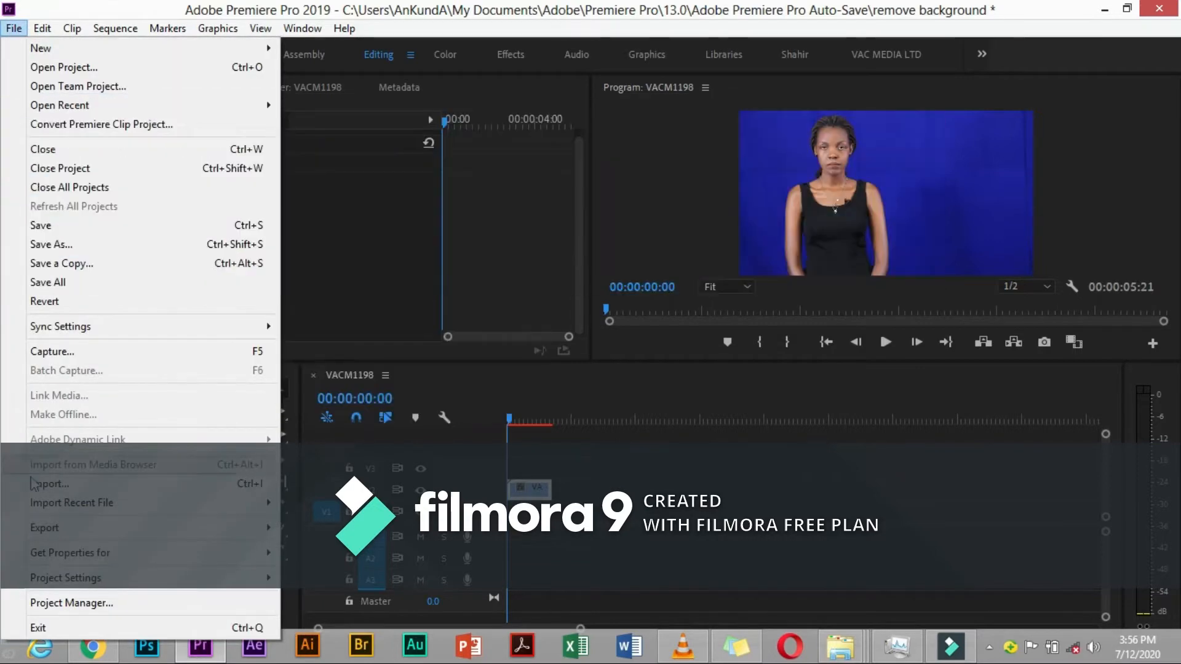
Import picture 69.jpg from D:\MY BANK\BACKGROUND\Amazing Wallpapers into the project
left_click(561, 237)
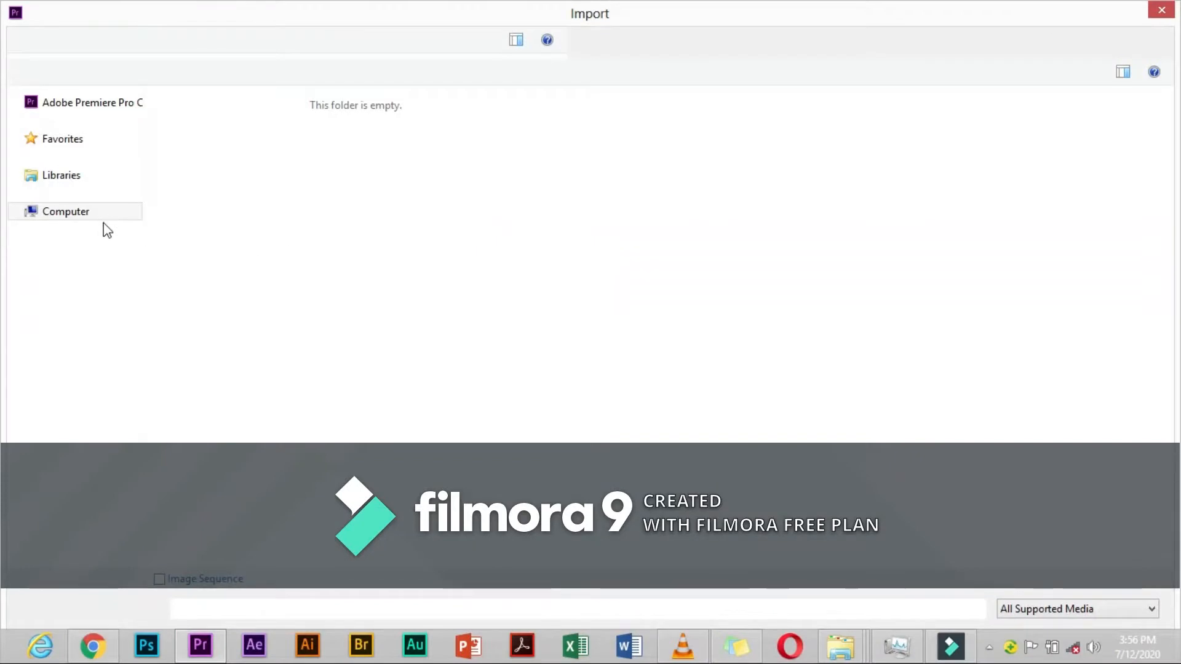
mouse_move(107, 223)
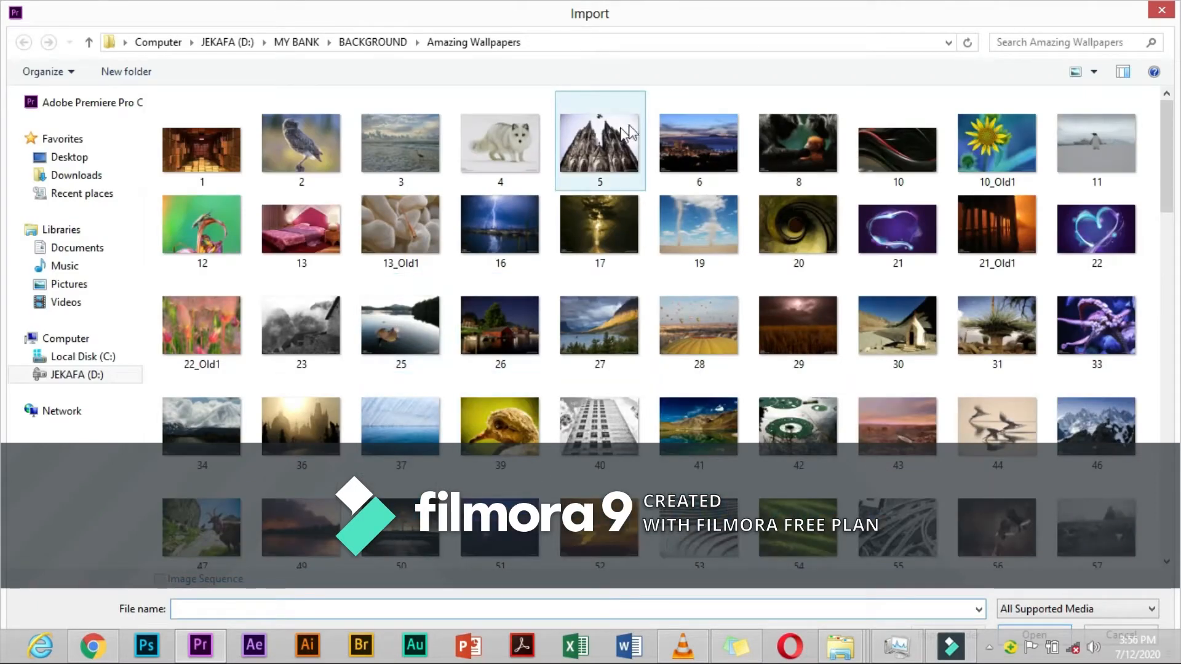
left_click(798, 325)
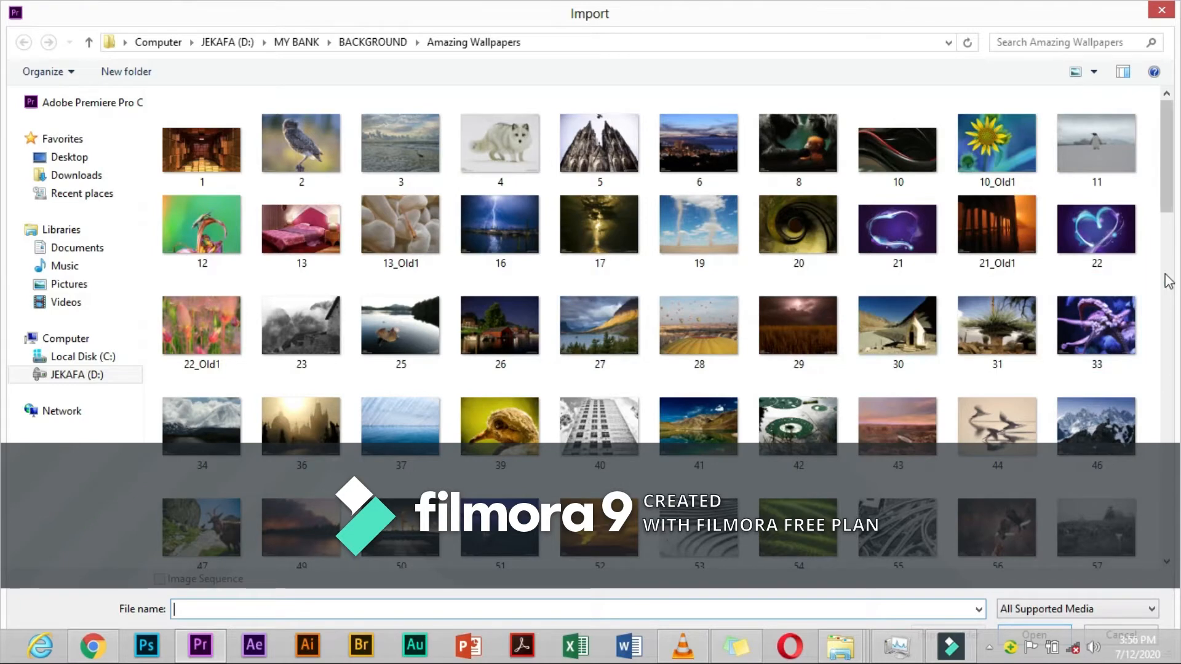
scroll("down", 3)
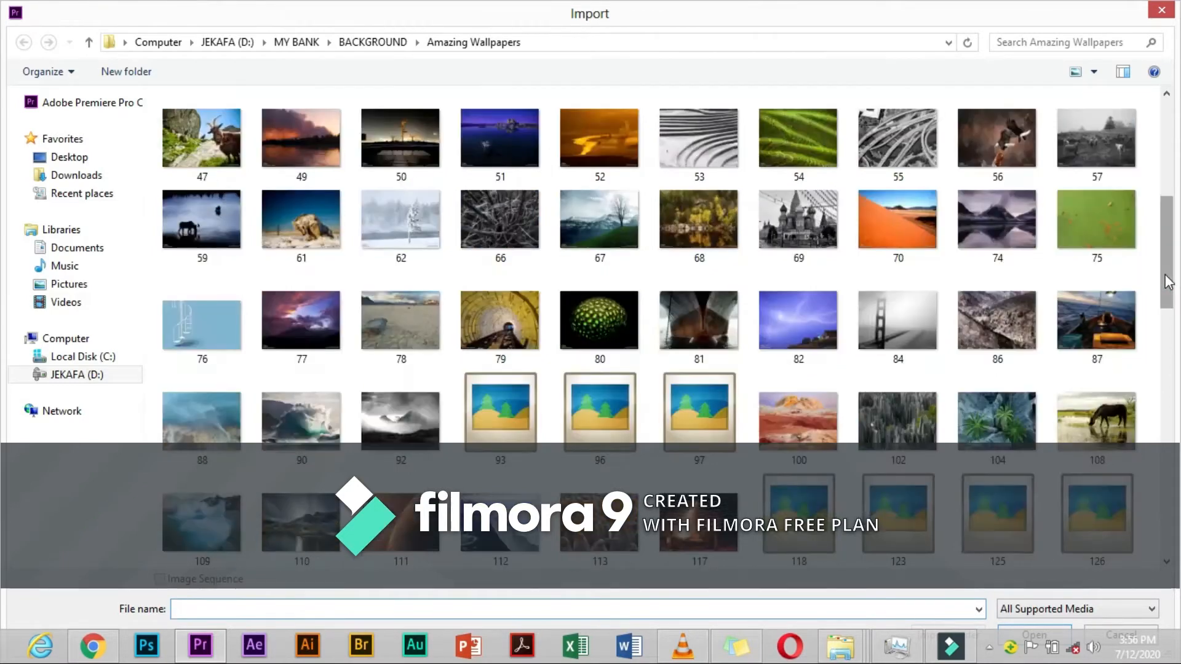
left_click(798, 219)
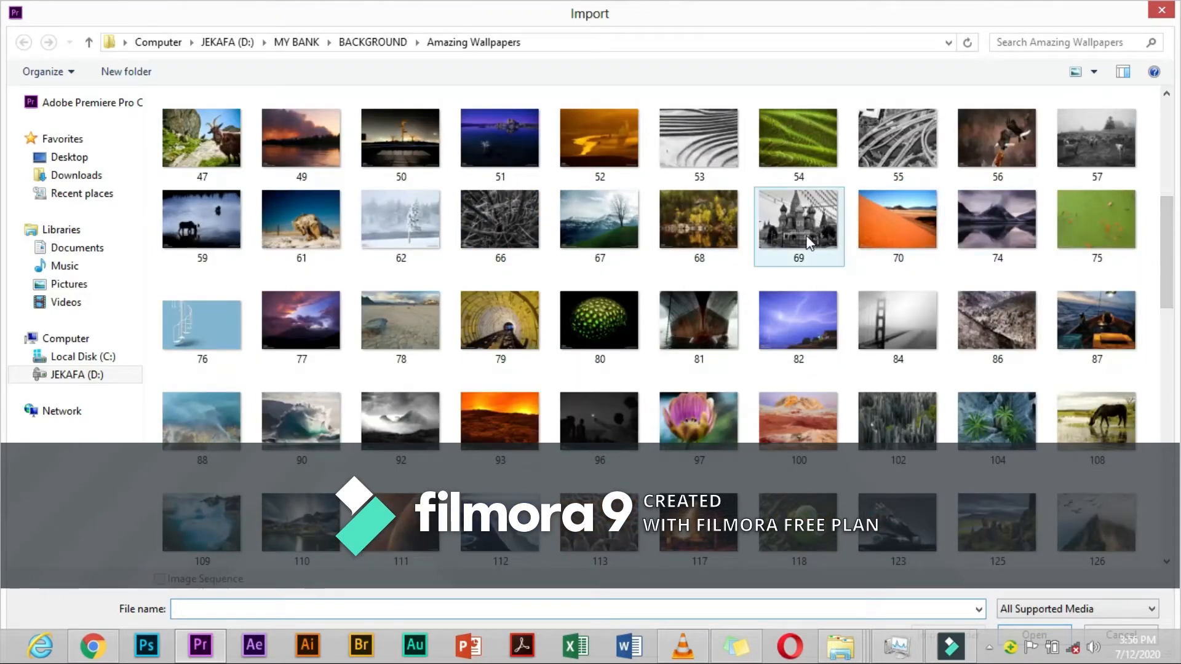
left_click(798, 219)
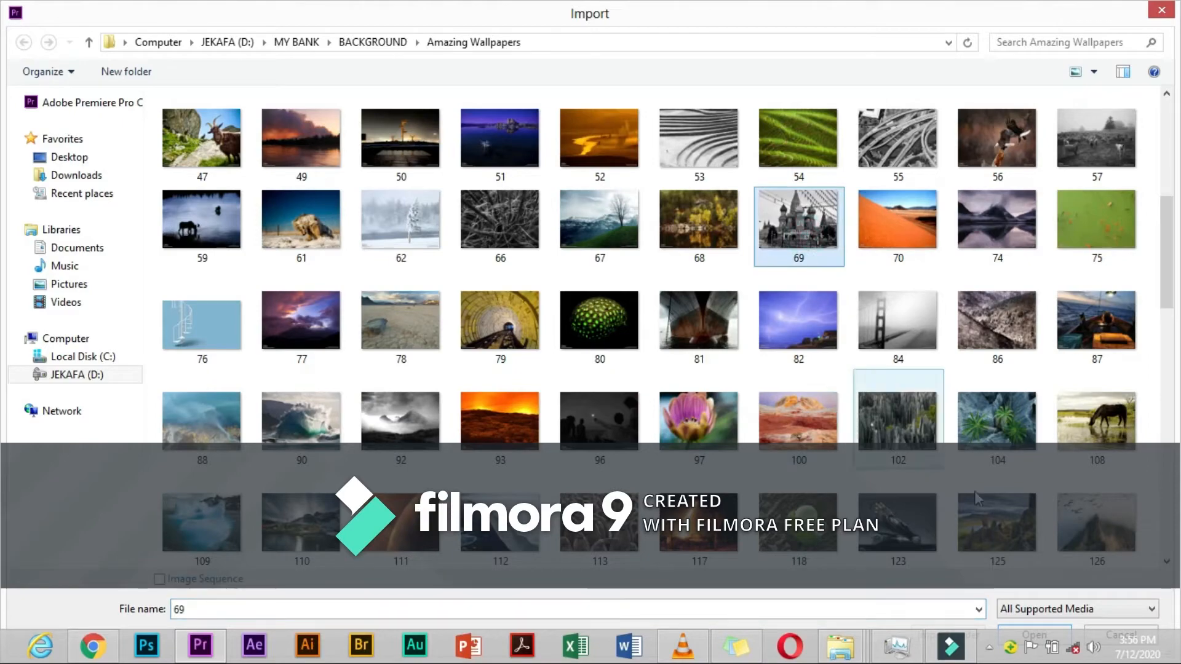
left_click(1033, 635)
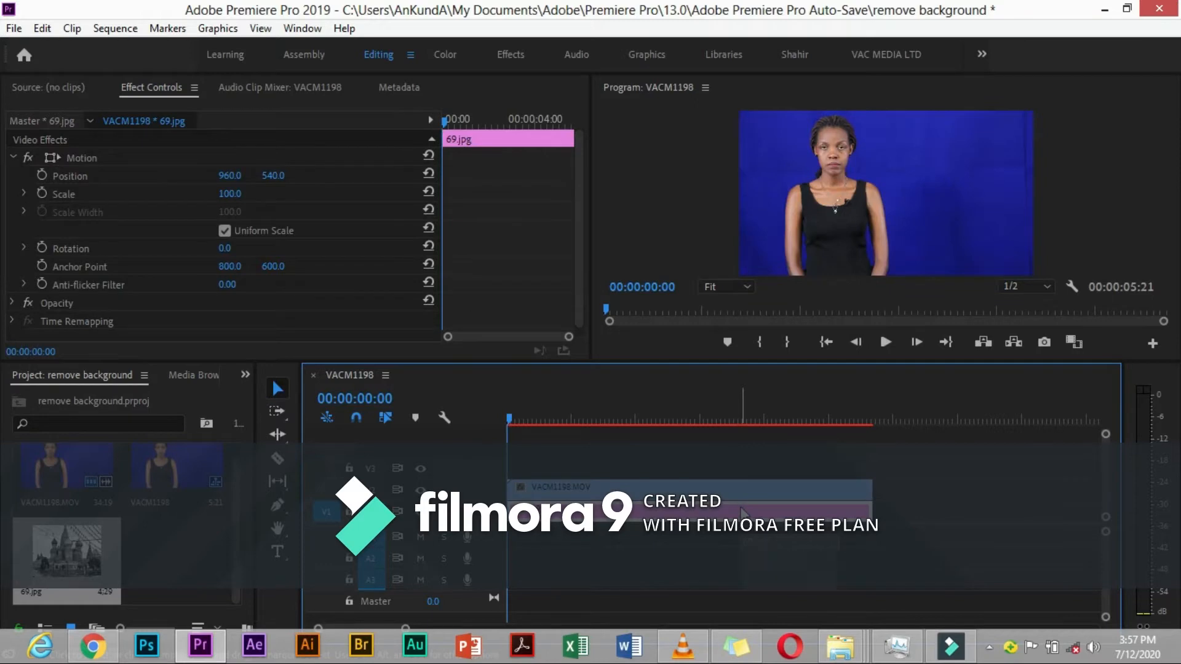
mouse_move(742, 514)
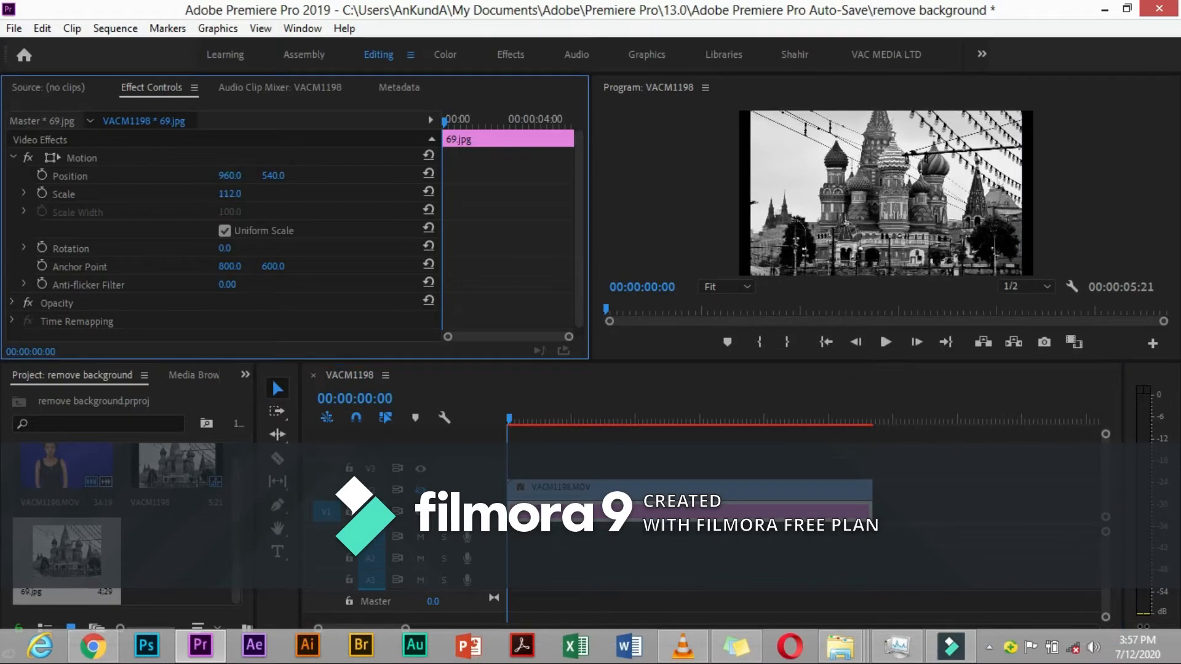
Scale the 69.jpg cathedral background up to 126 in Effect Controls
left_click_drag(229, 194, 241, 193)
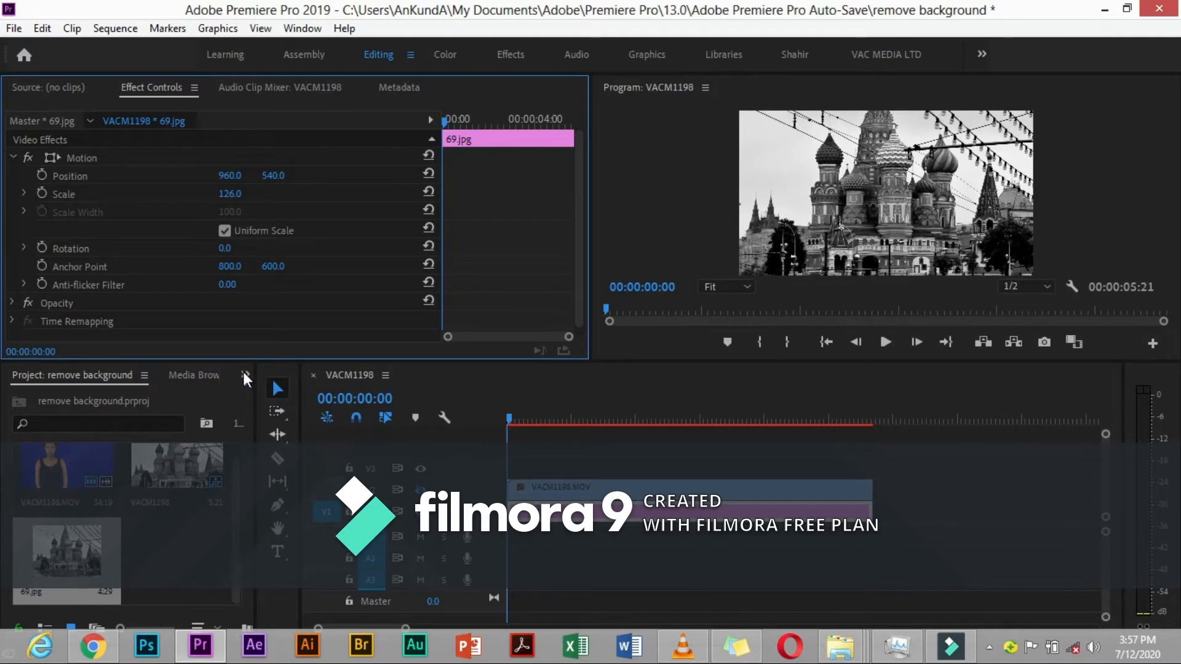
left_click(245, 375)
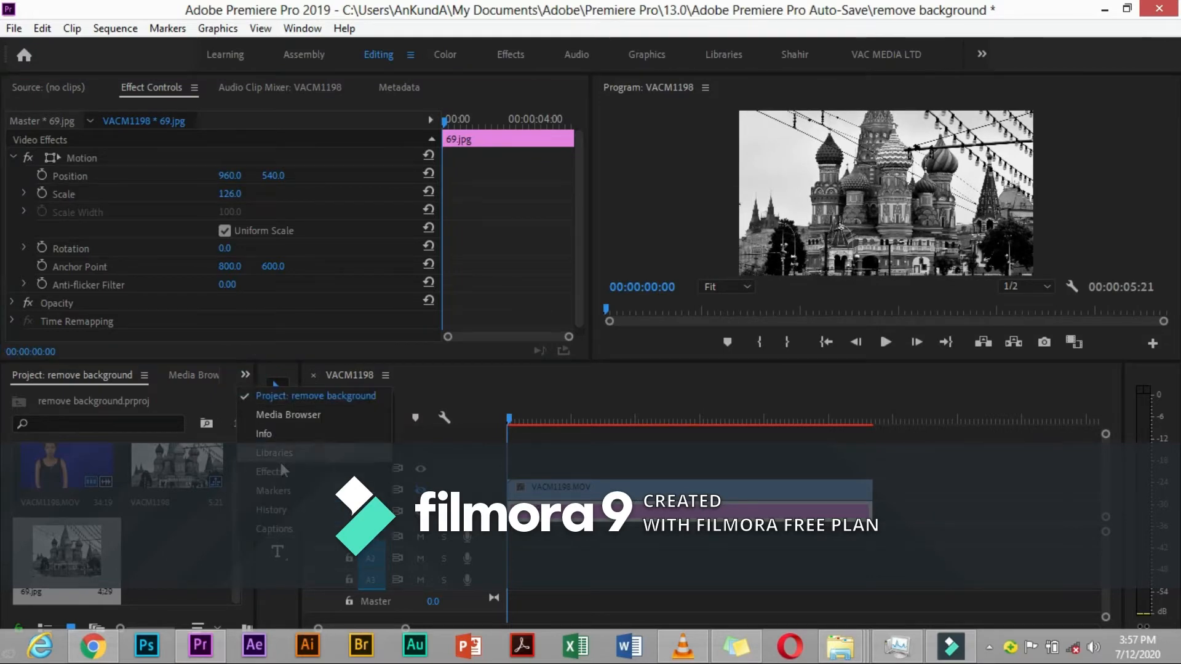
Search the Effects panel for Ultra Key to apply to VACM1198.MOV
left_click(270, 471)
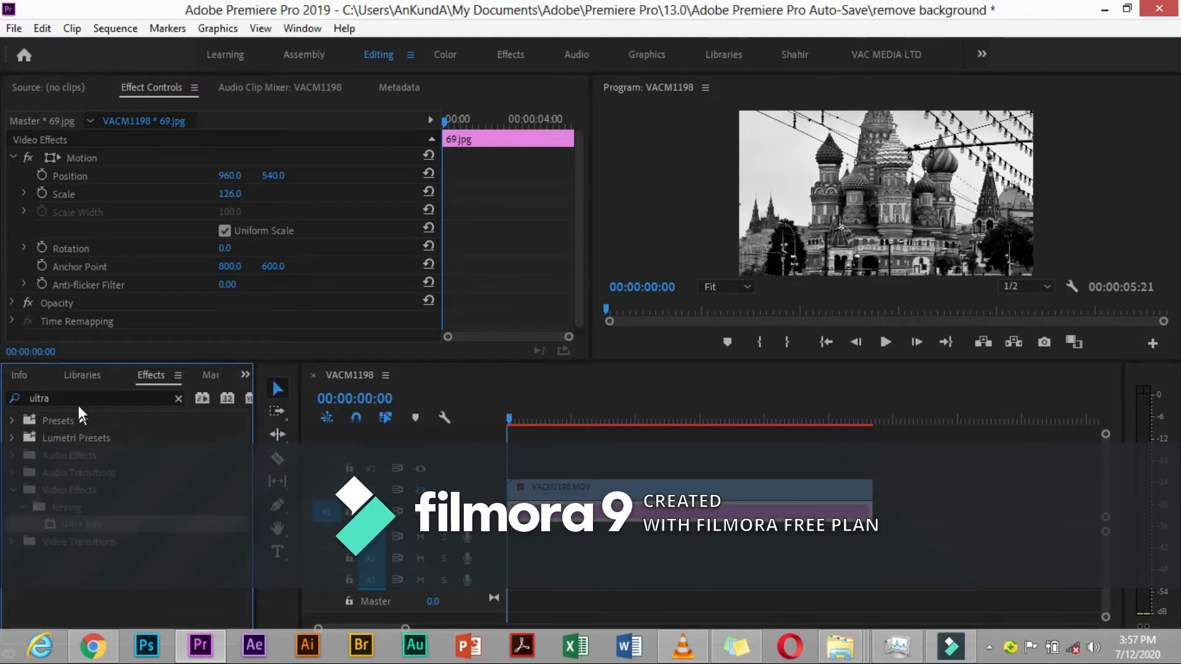
left_click(91, 398)
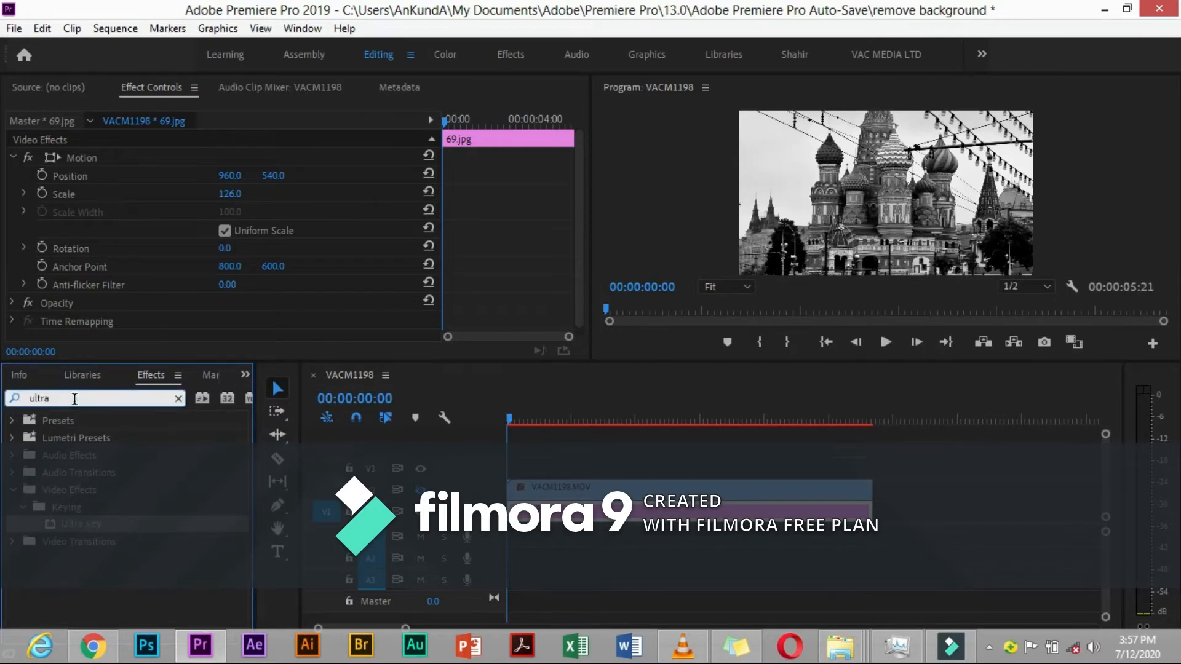
key("Backspace")
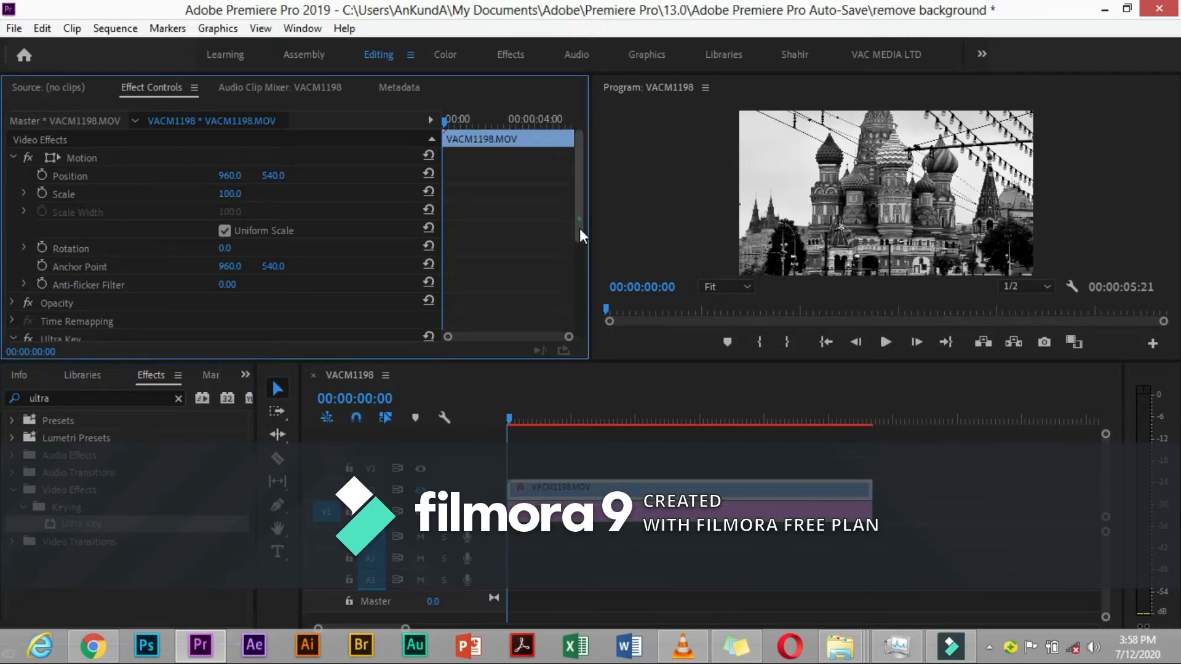
Set the Ultra Key Key Color by sampling the blue backdrop with the eyedropper
scroll("down", 3)
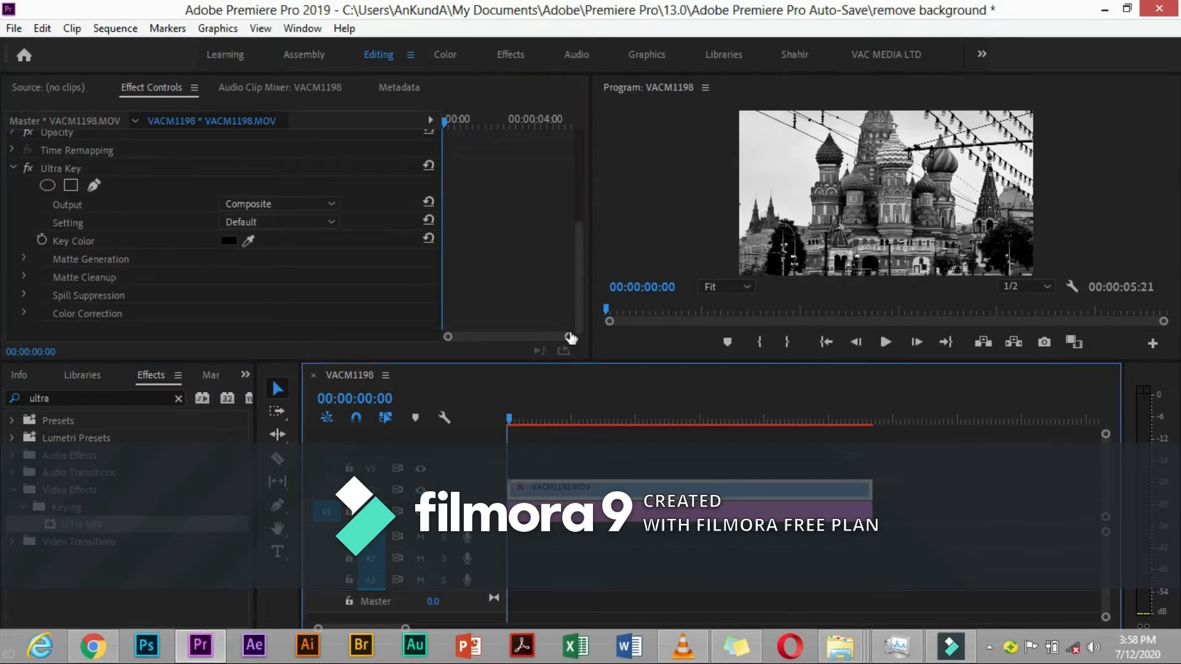
left_click(248, 241)
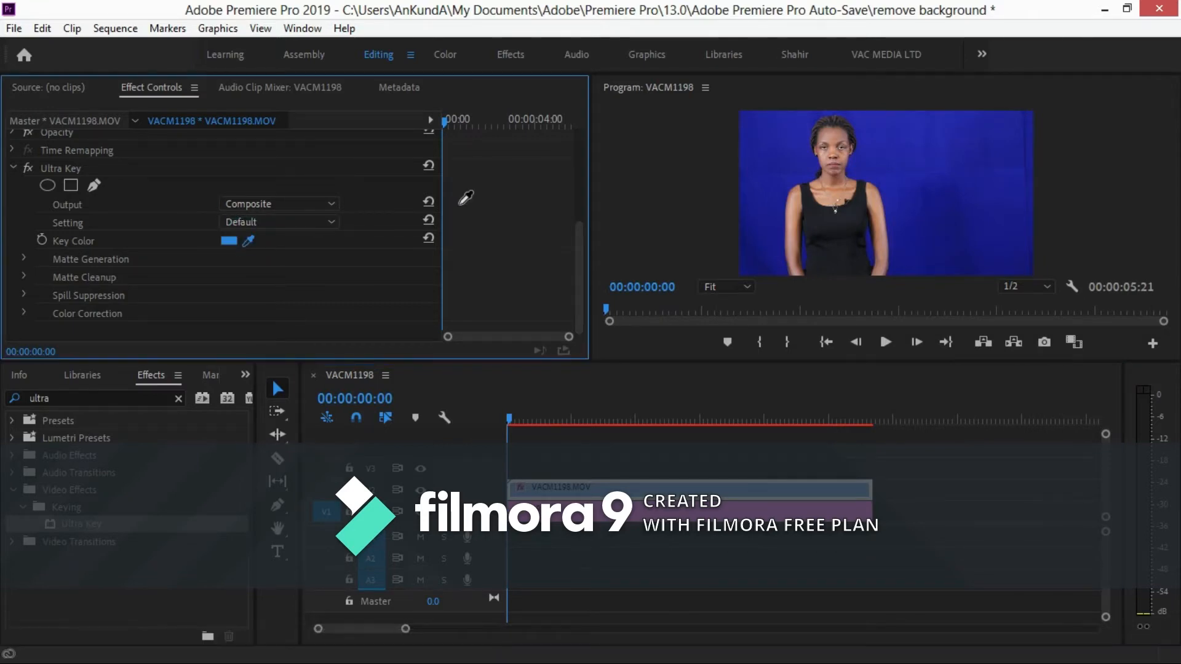
left_click(938, 135)
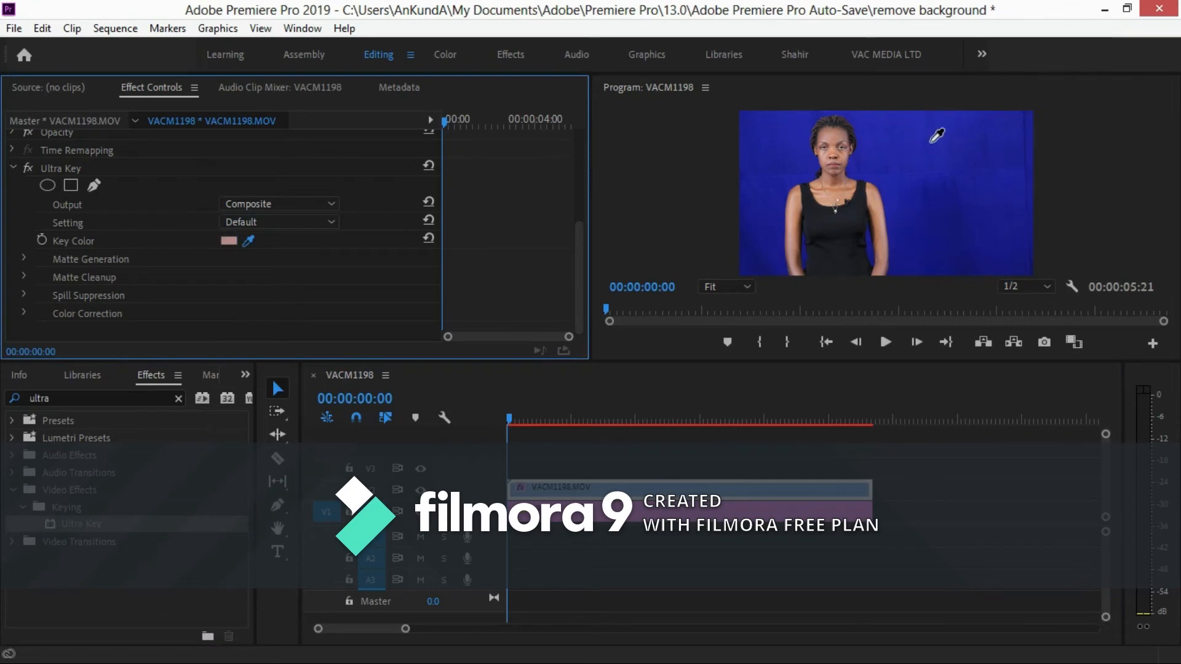
left_click(248, 240)
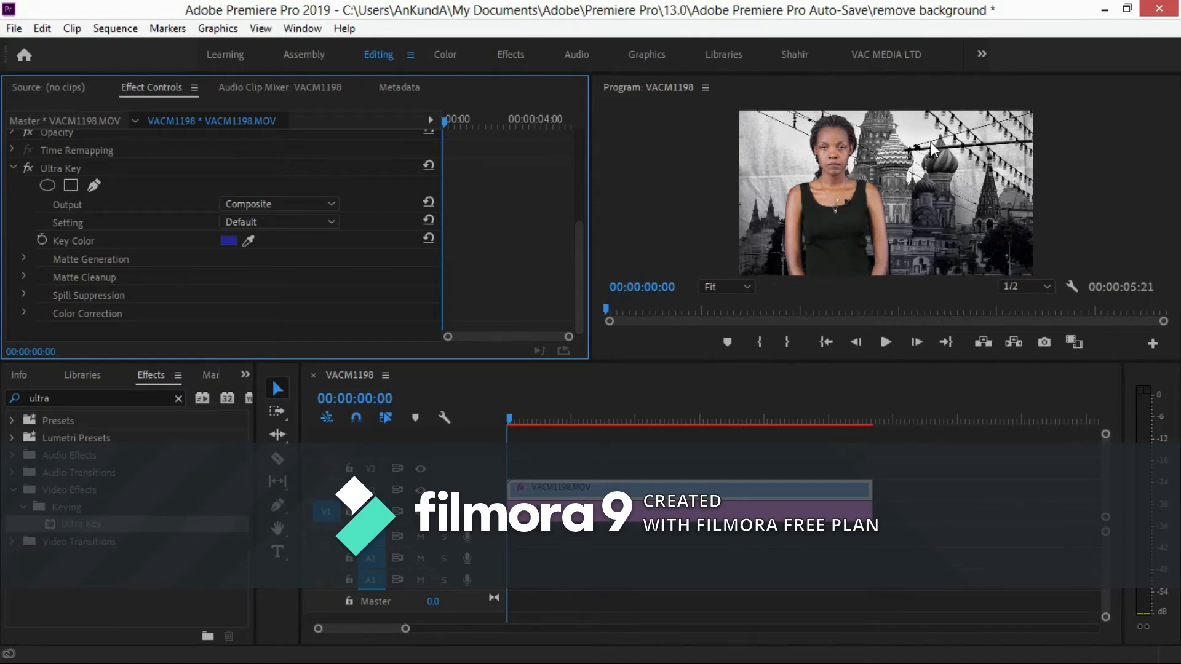
mouse_move(446, 125)
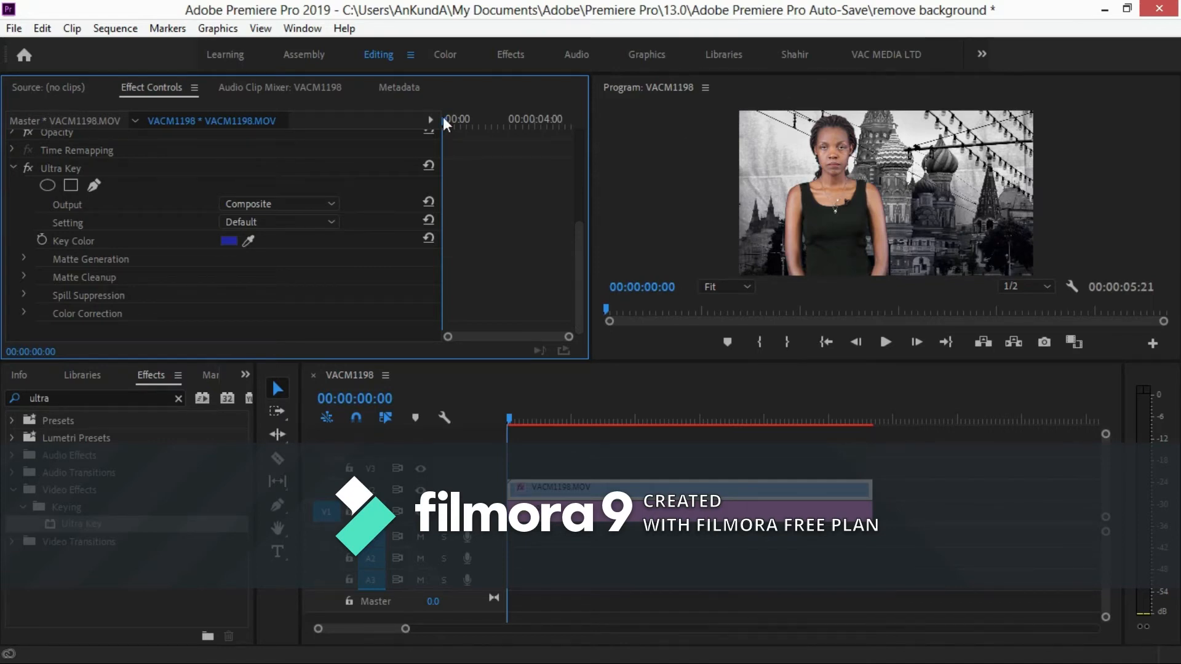
mouse_move(359, 190)
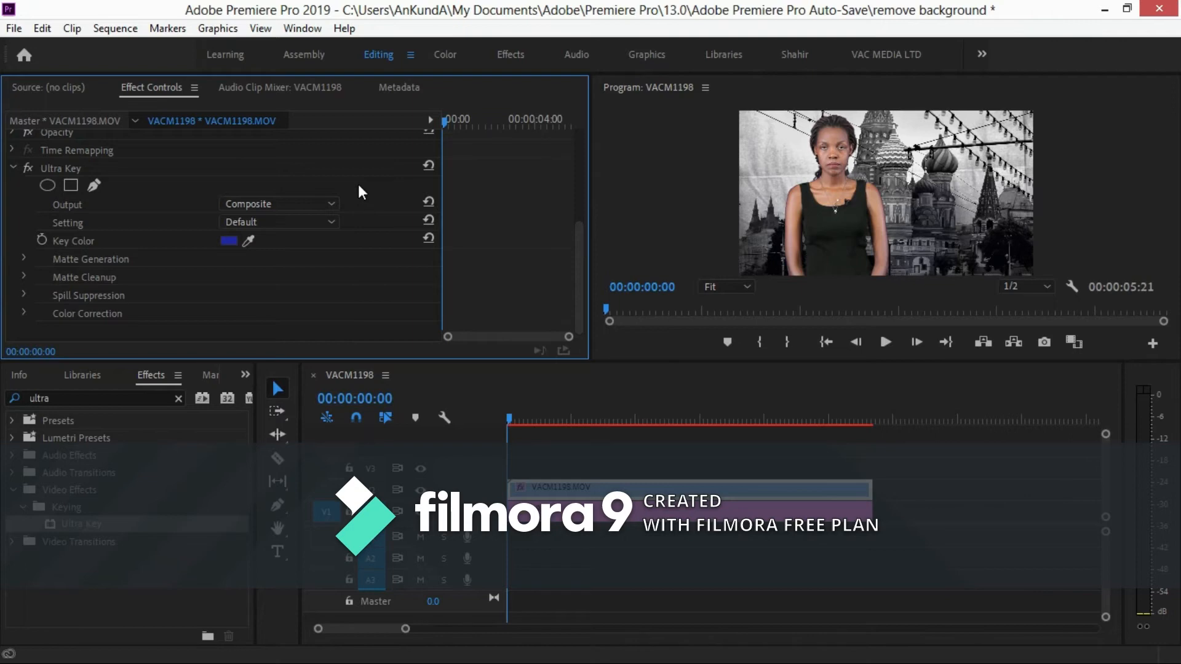
Set Ultra Key Output to Alpha Channel and expand Matte Generation
left_click(885, 342)
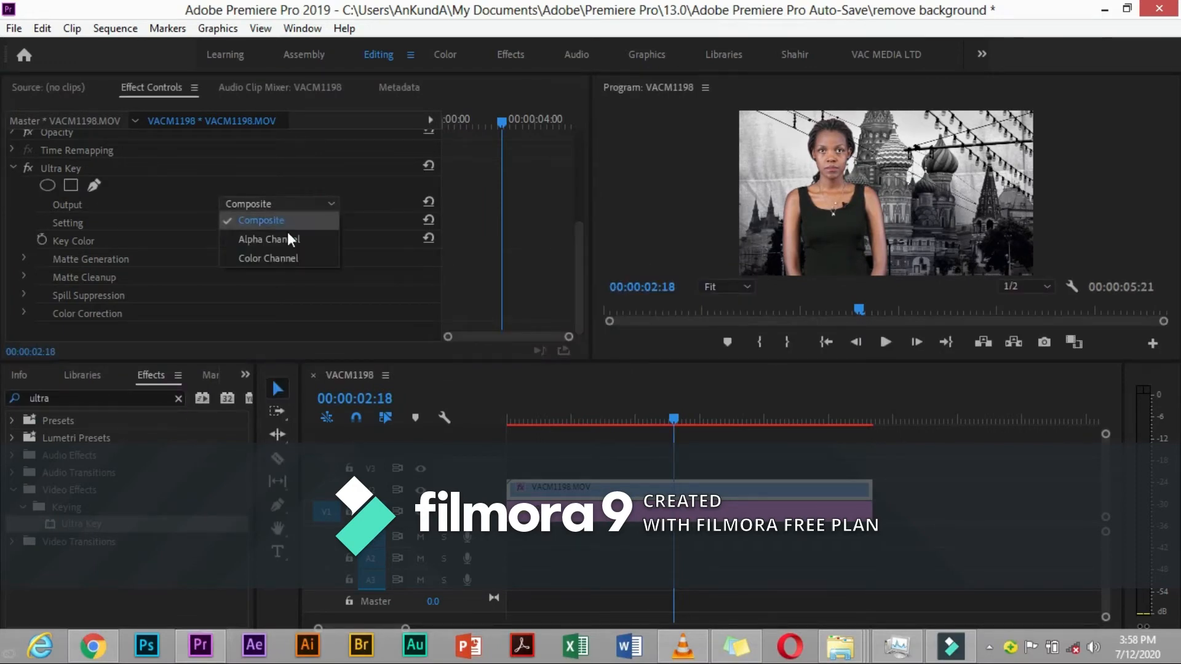
left_click(267, 239)
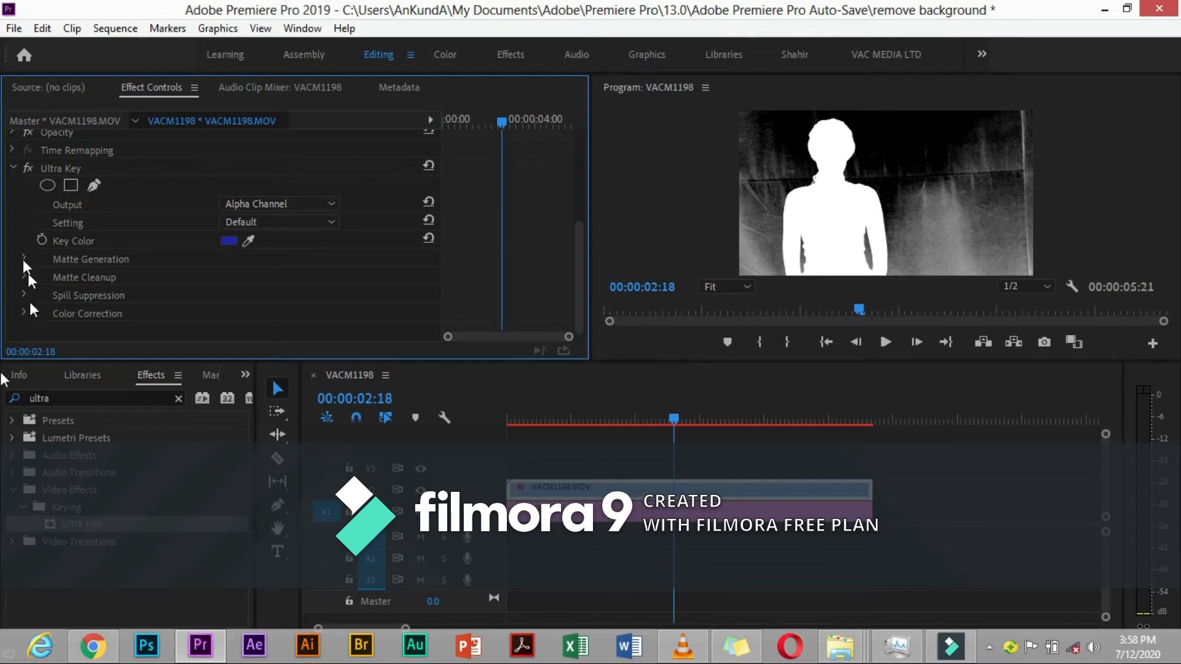
left_click(24, 259)
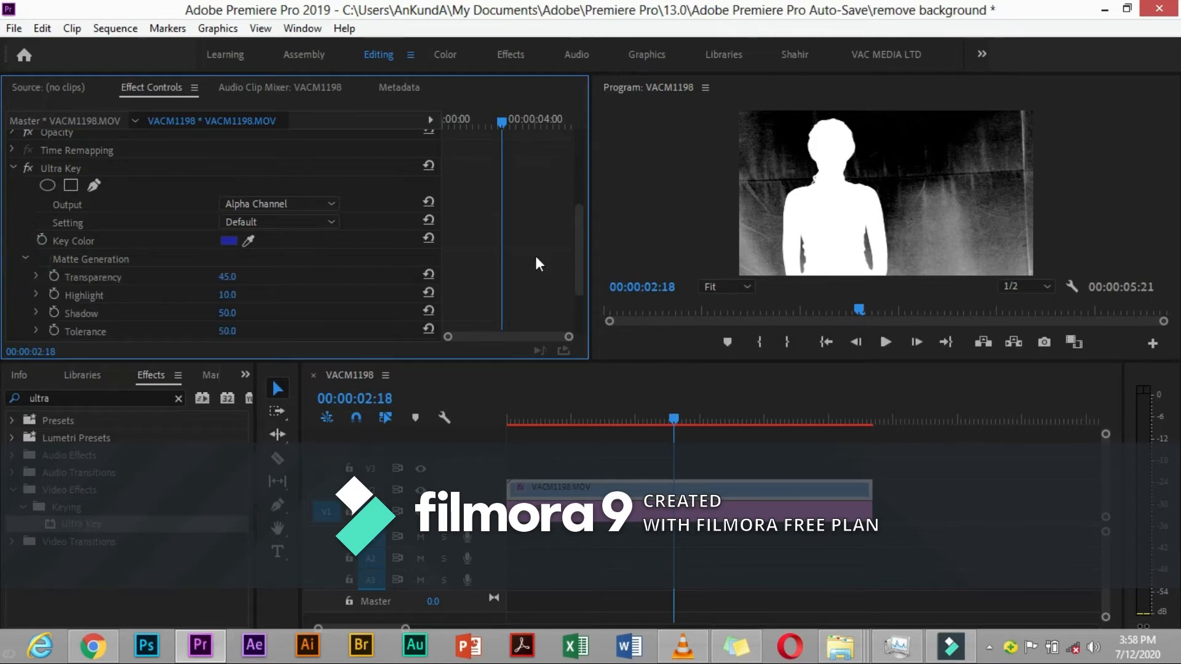
Scroll Effect Controls down to the Matte Generation values, including Pedestal
scroll("down", 3)
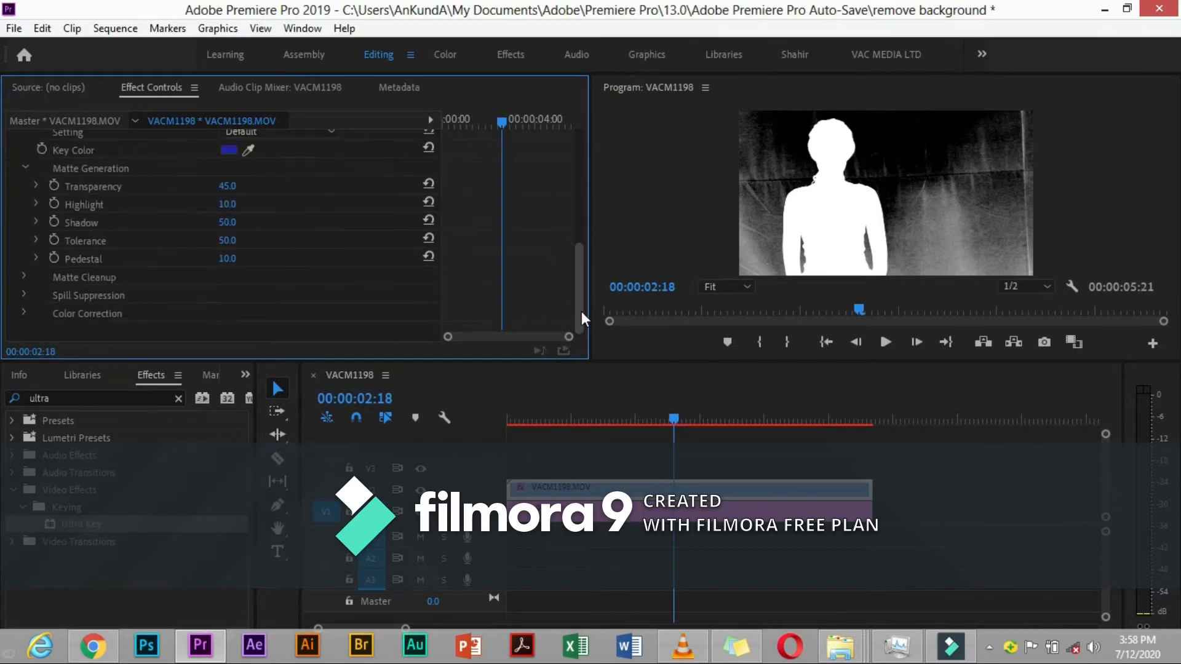
mouse_move(219, 265)
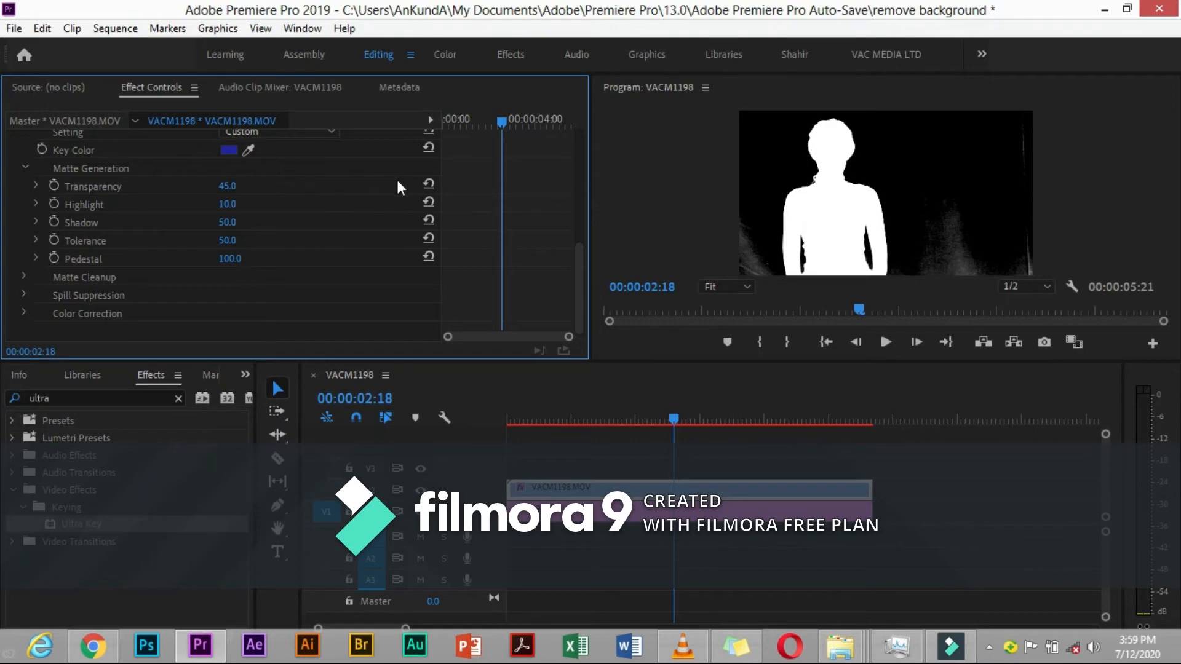
mouse_move(23, 284)
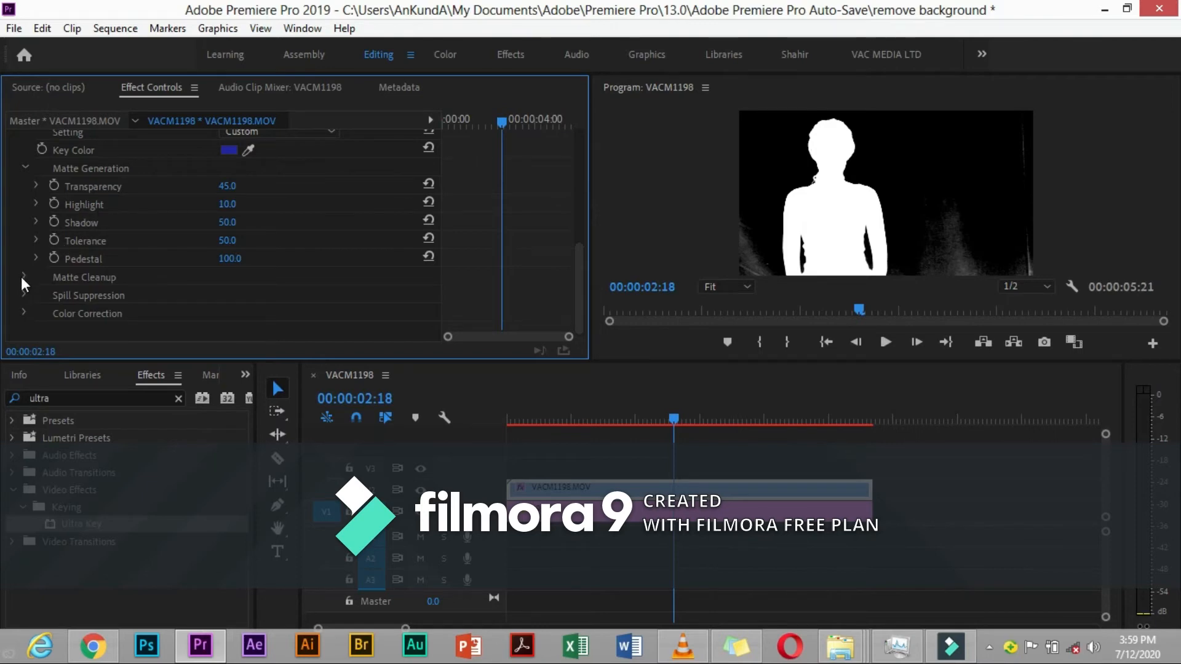
Expand Matte Cleanup and review Choke, Soften, Contrast at 0 and Mid Point 50
left_click(23, 277)
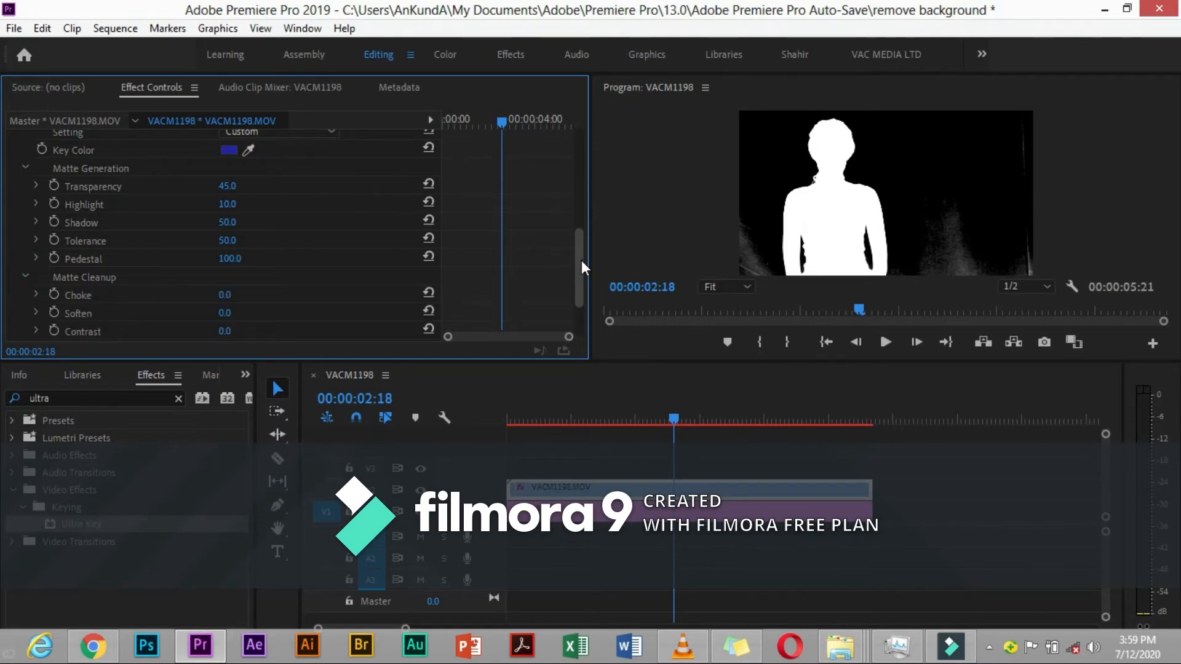
scroll("down", 3)
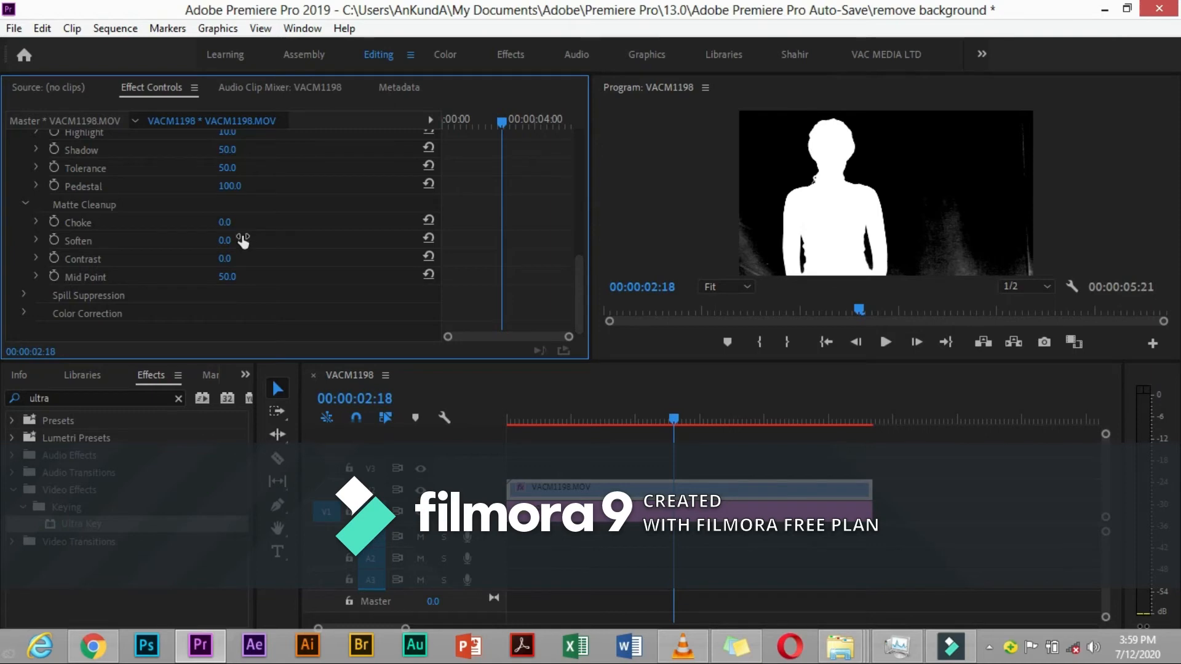
mouse_move(574, 280)
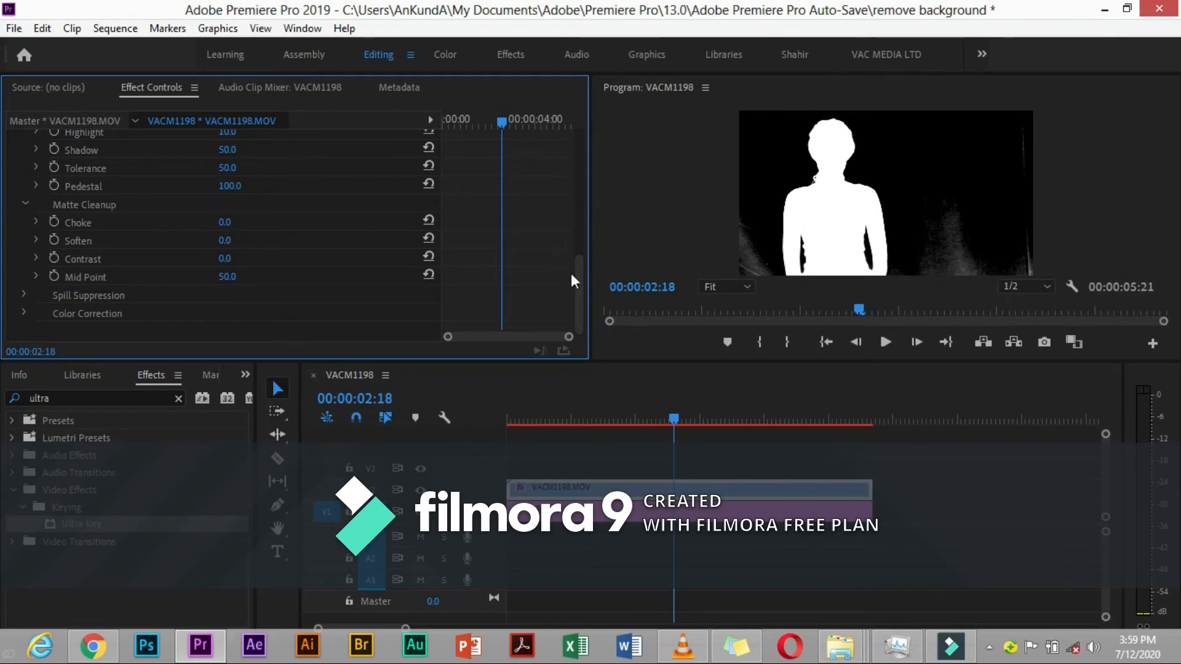
scroll("up", 3)
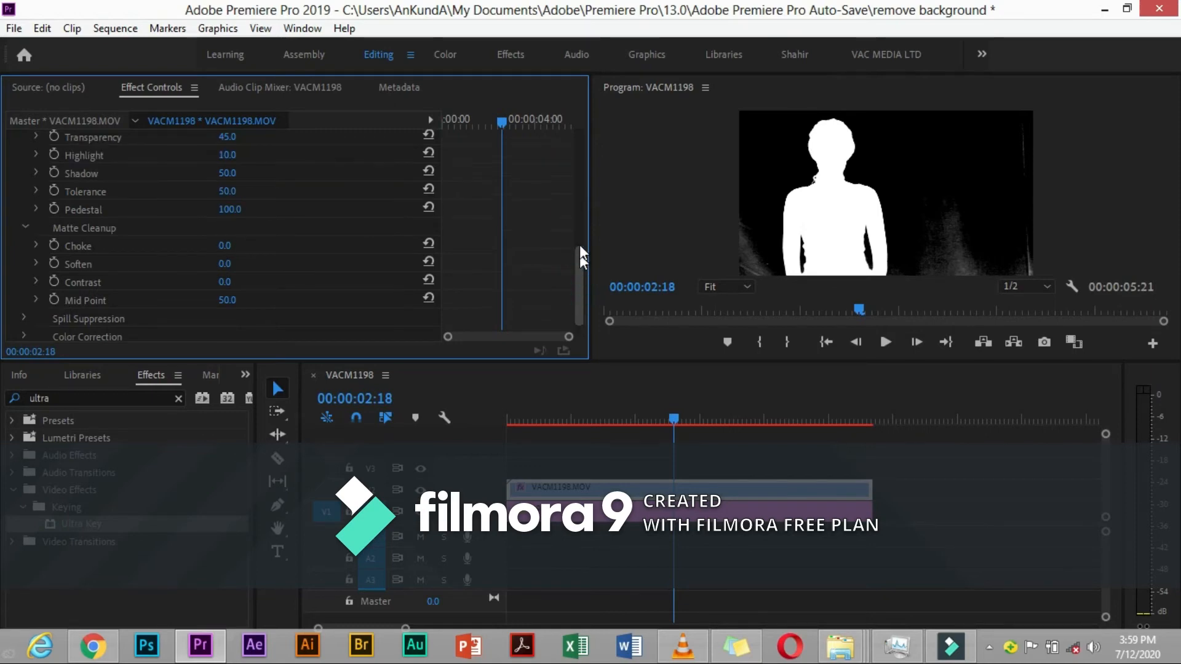
scroll("down", 3)
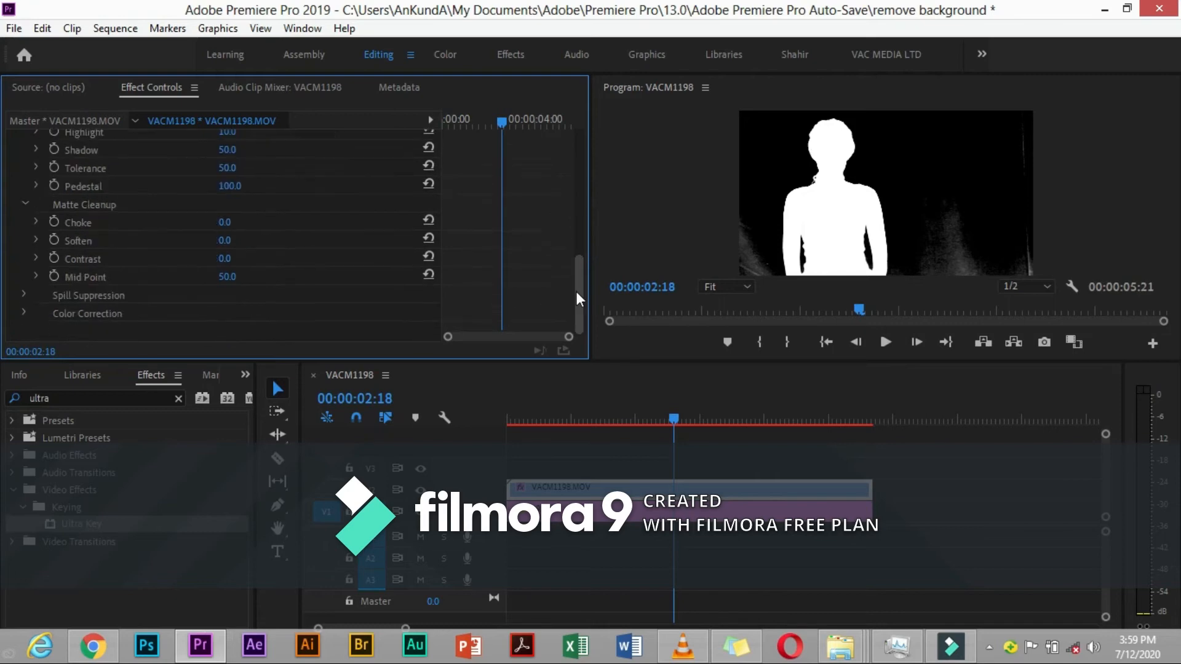
mouse_move(580, 269)
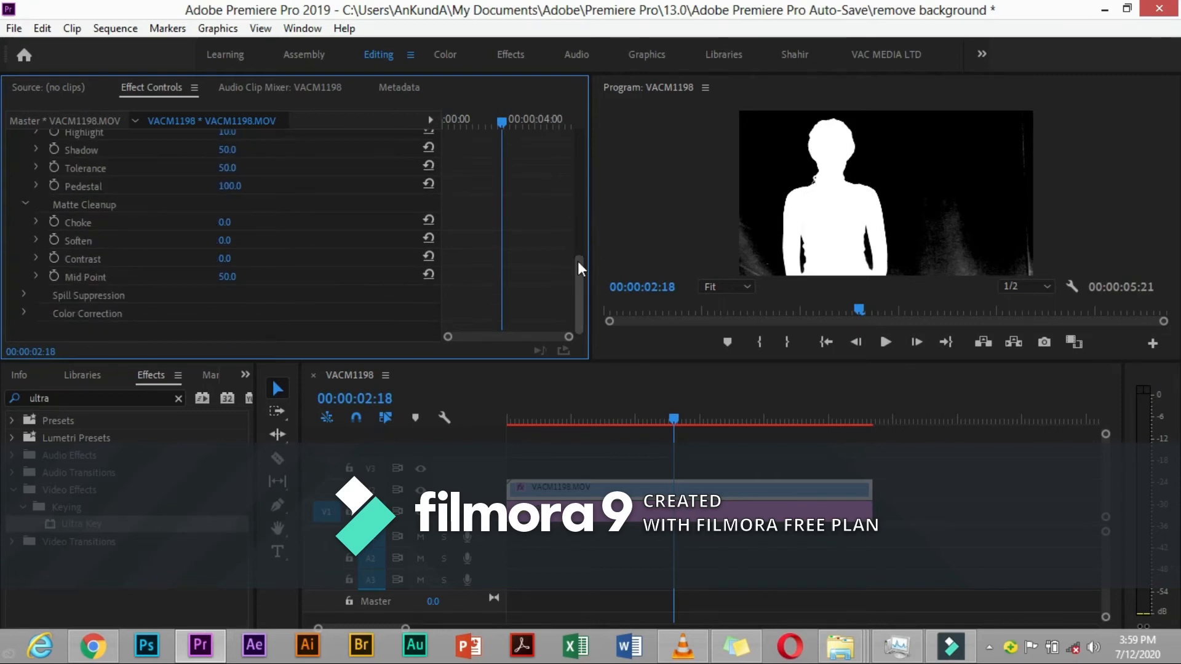
scroll("up", 3)
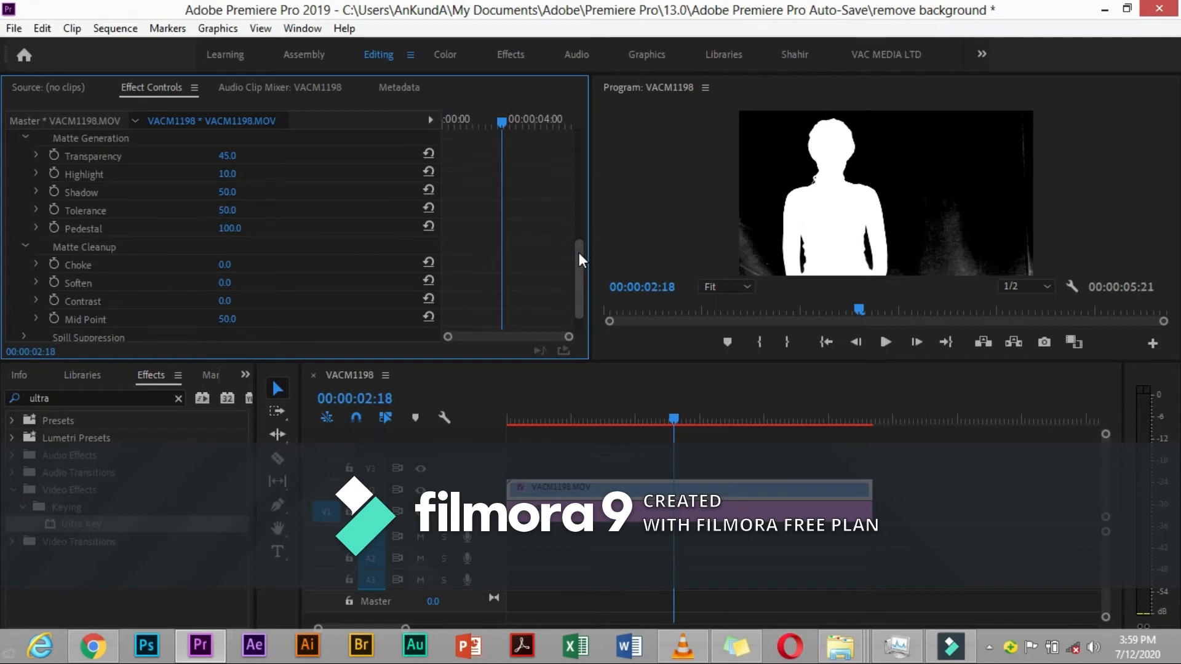
scroll("up", 3)
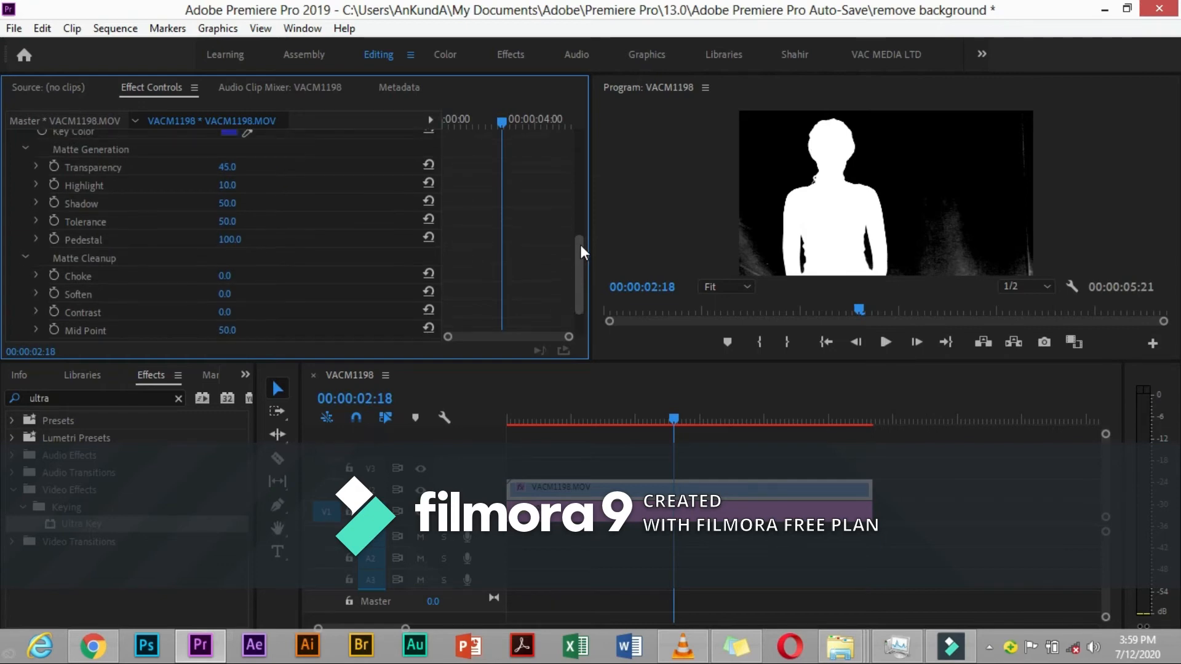
scroll("up", 3)
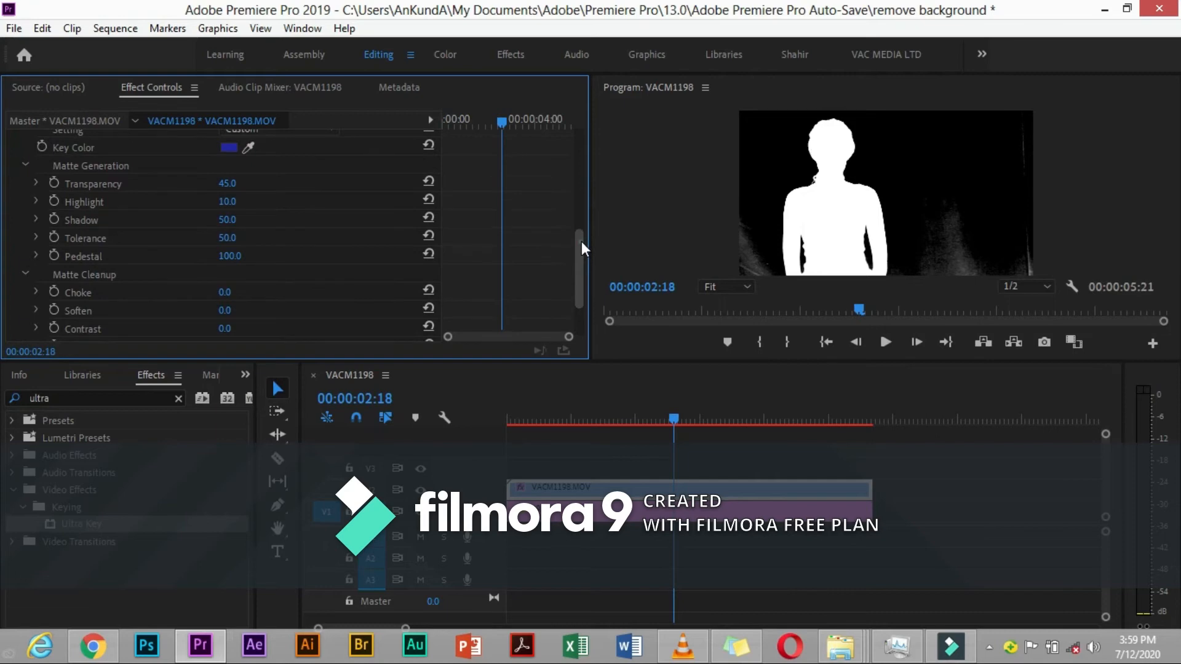
mouse_move(27, 277)
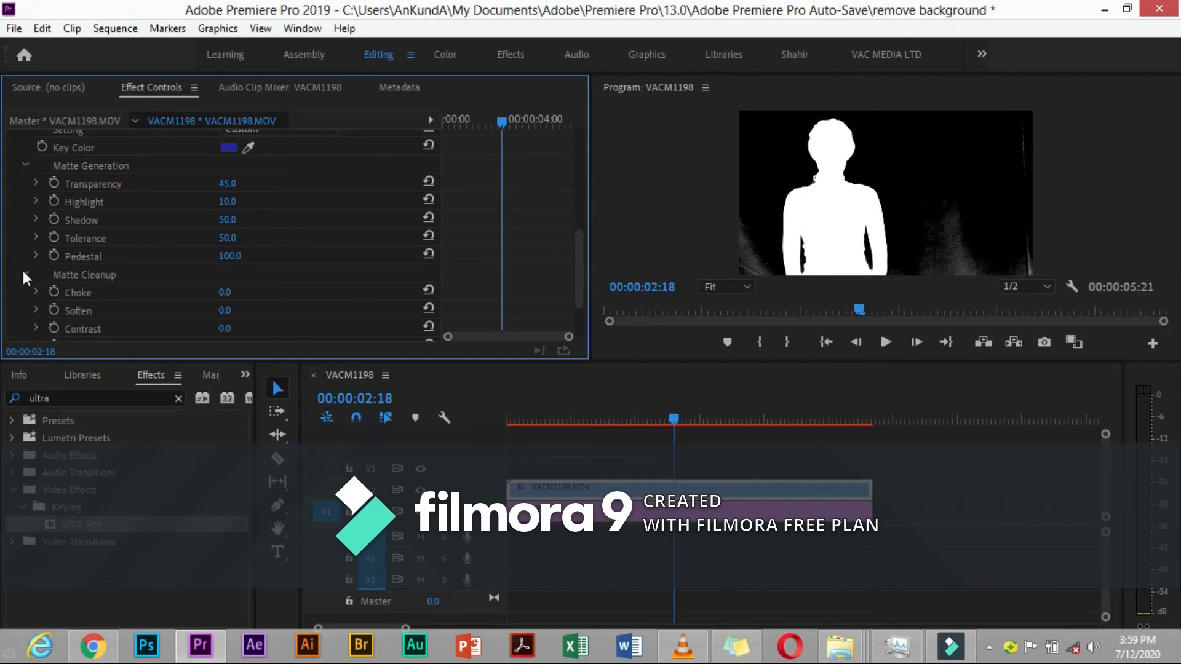
Collapse Matte Cleanup, then set Shadow to 25 and Transparency to 39
left_click(24, 274)
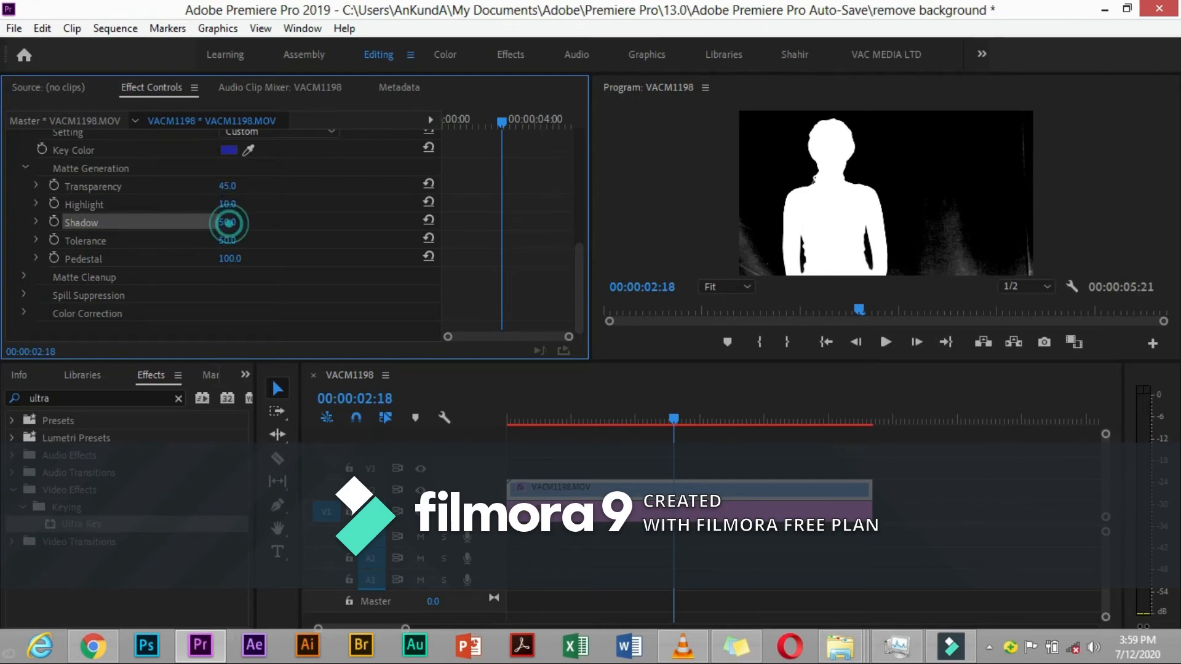
left_click_drag(228, 222, 228, 222)
type("0")
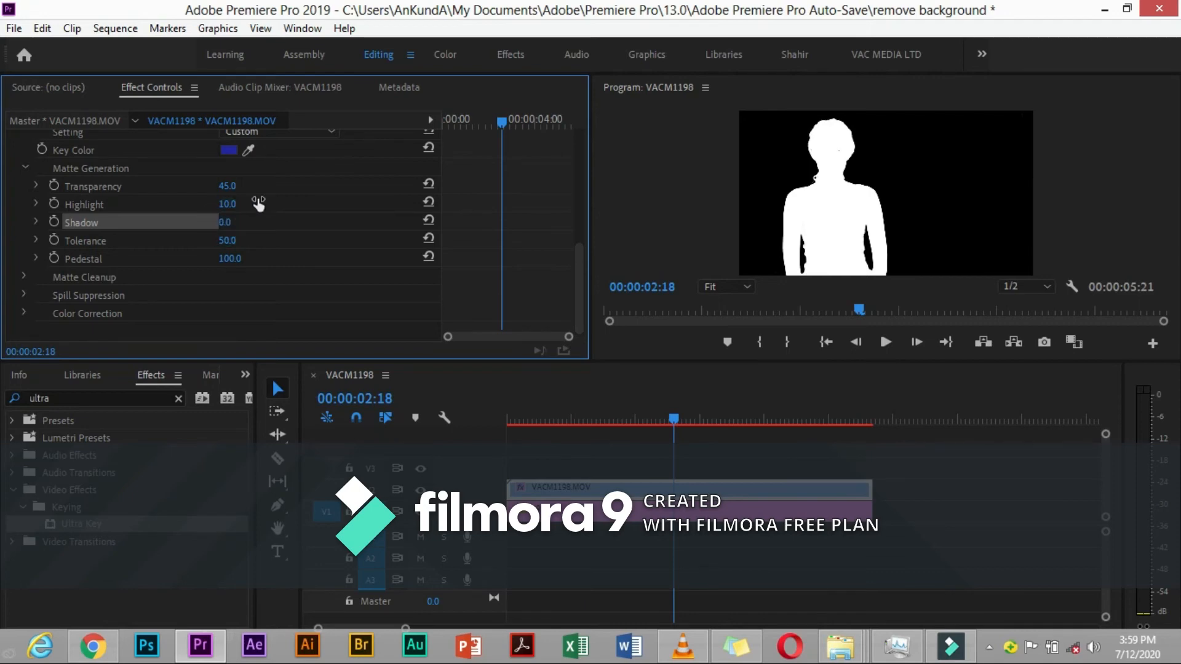
left_click_drag(226, 221, 241, 221)
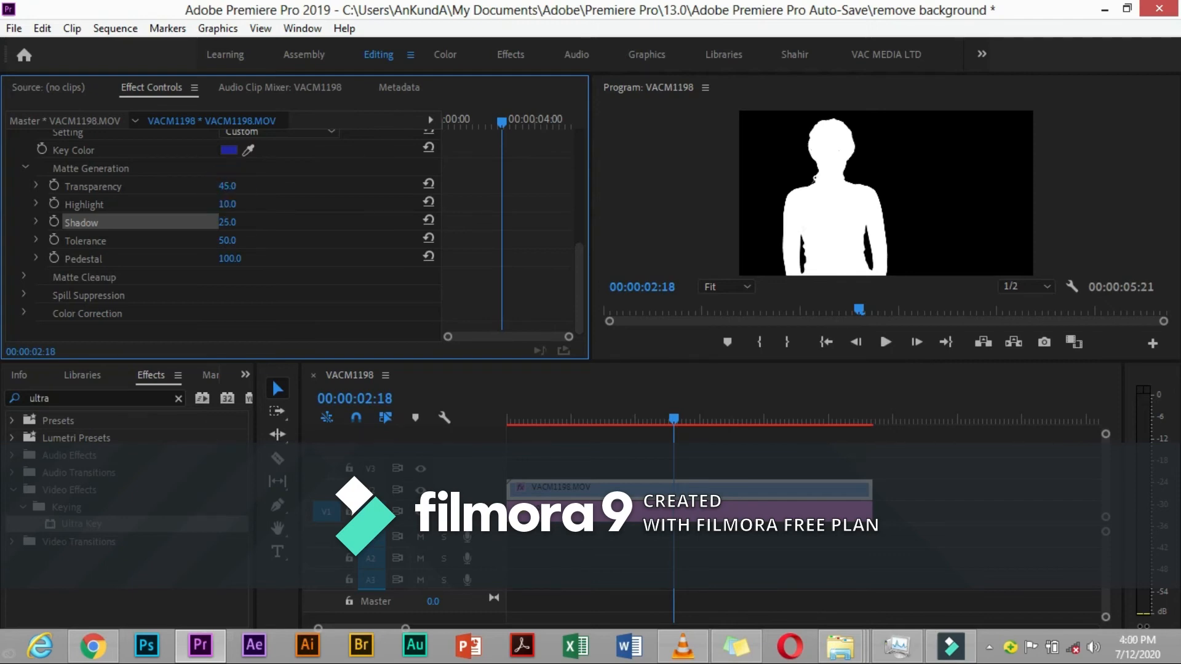
left_click_drag(234, 186, 218, 186)
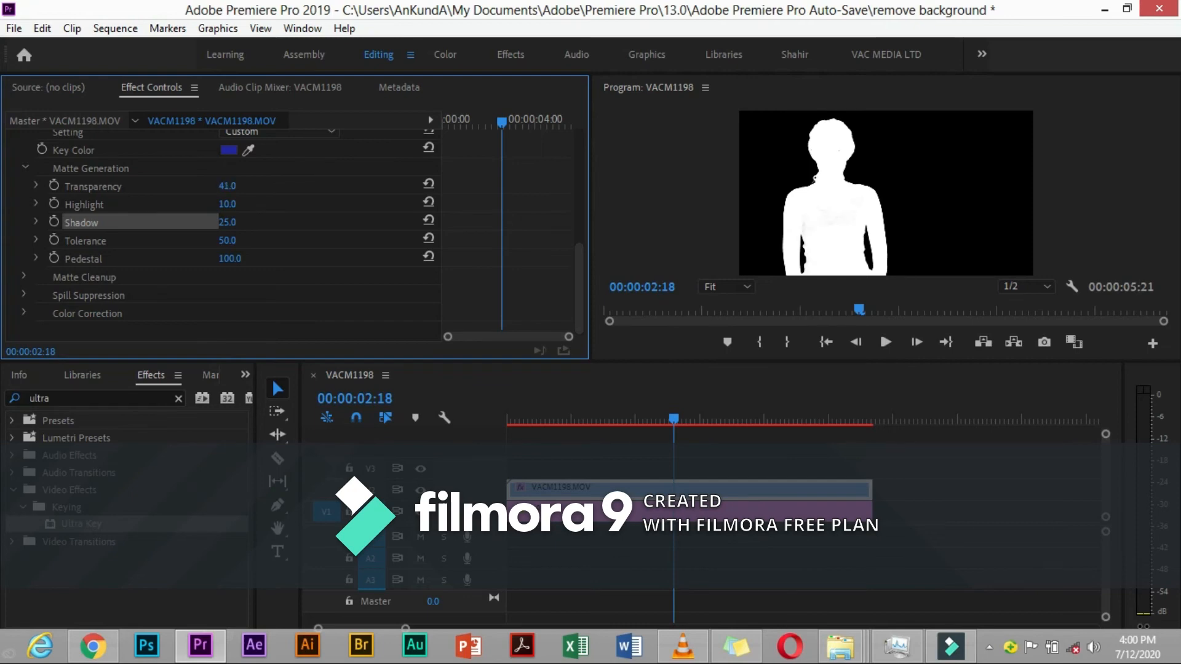
left_click_drag(228, 186, 225, 185)
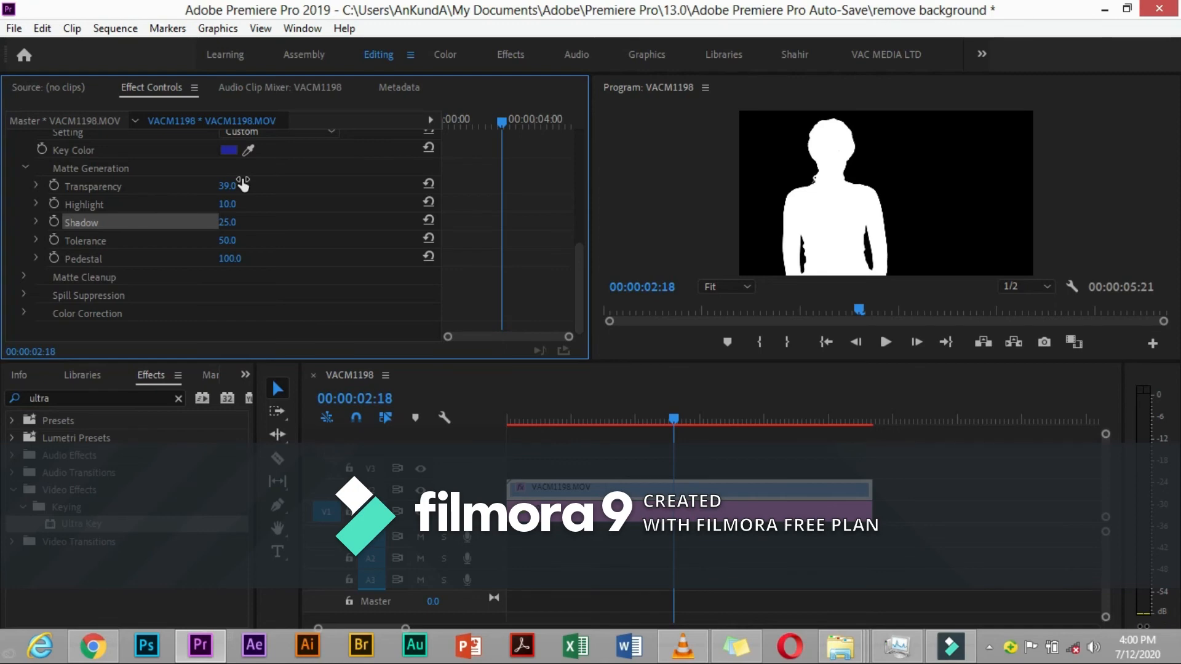
mouse_move(531, 222)
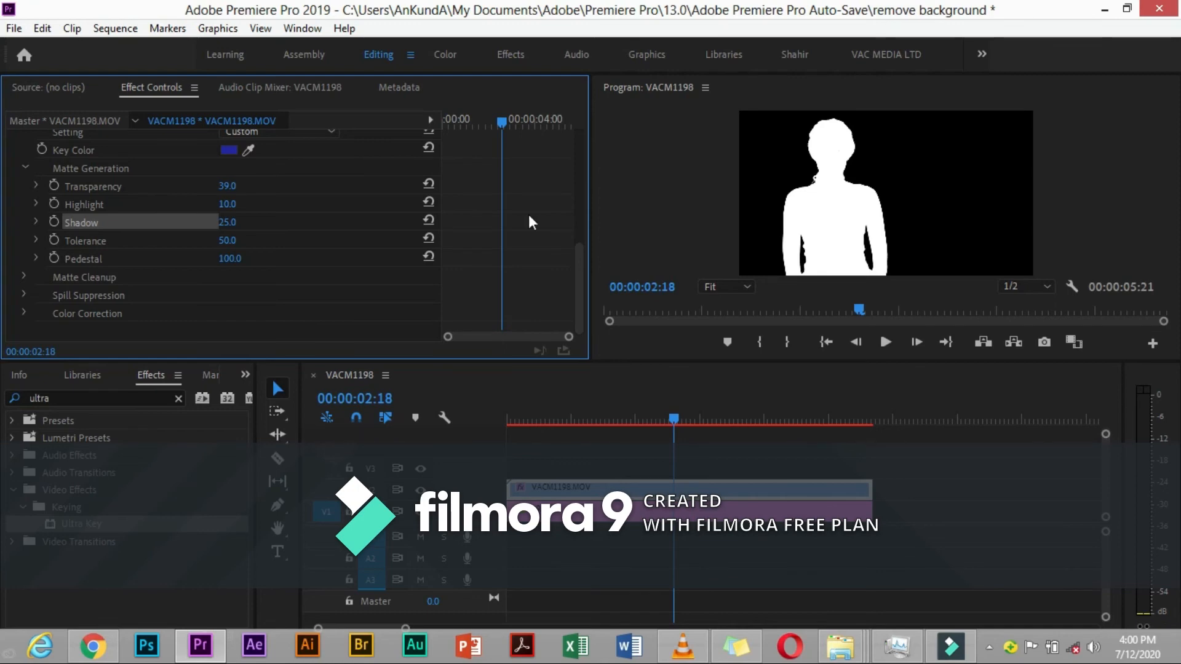
scroll("up", 3)
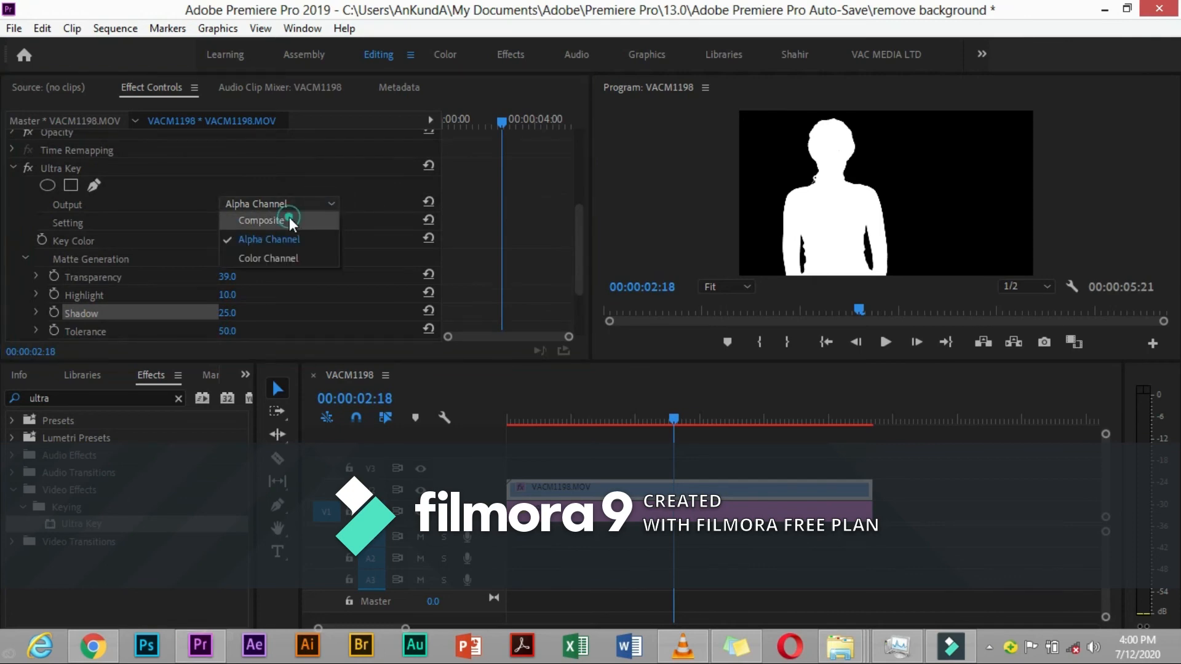
Switch the Ultra Key Output back to Composite
left_click(267, 221)
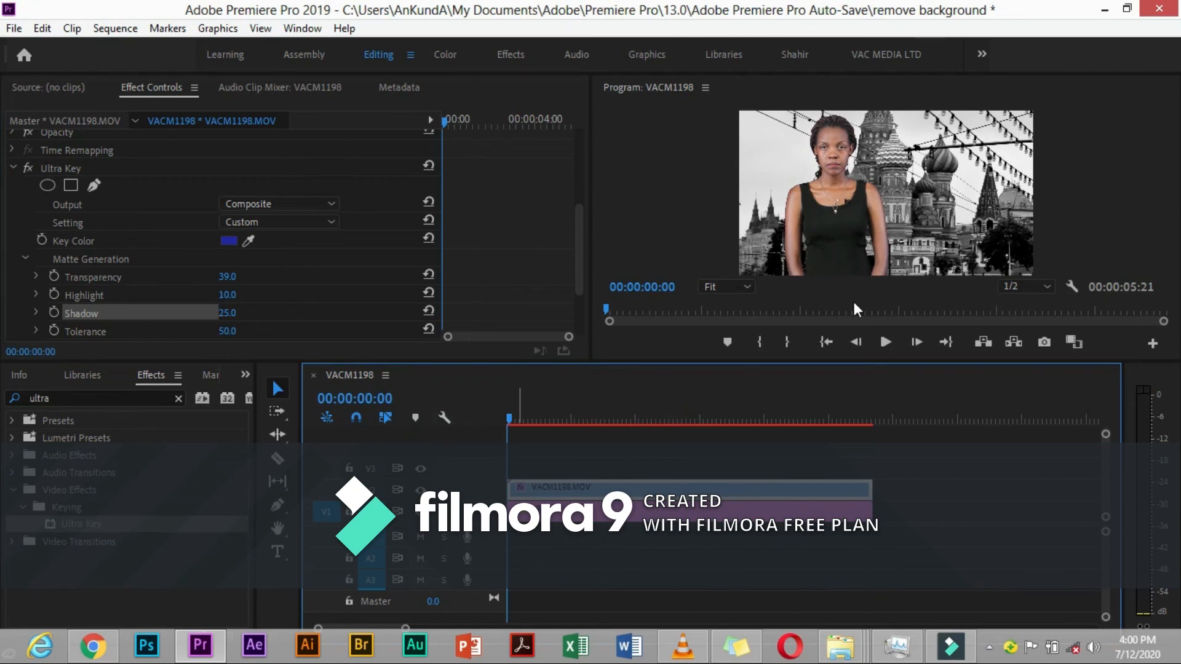
Preview the keyed woman over the cathedral background for about five seconds
left_click(885, 342)
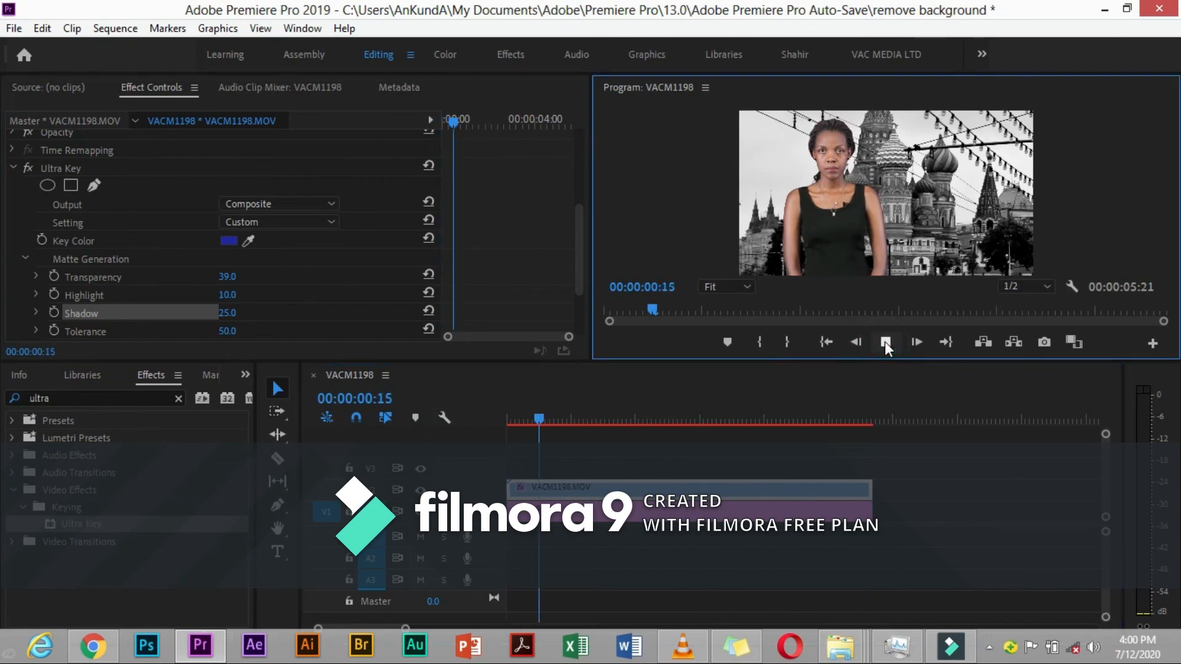
left_click(916, 342)
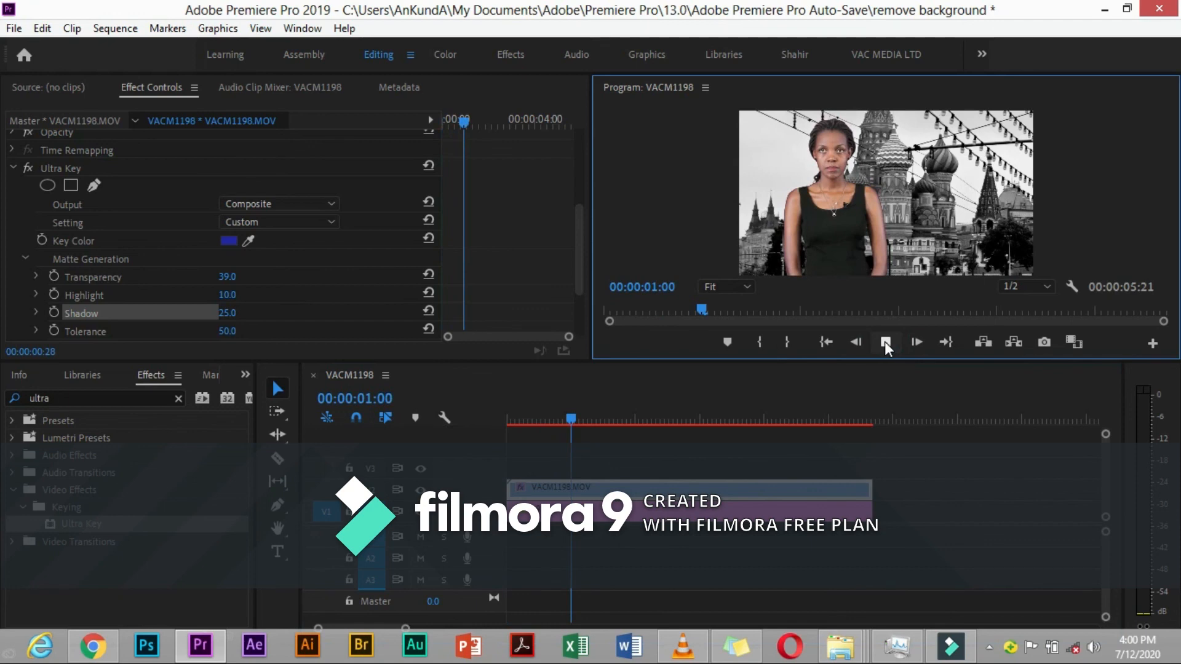
left_click(916, 342)
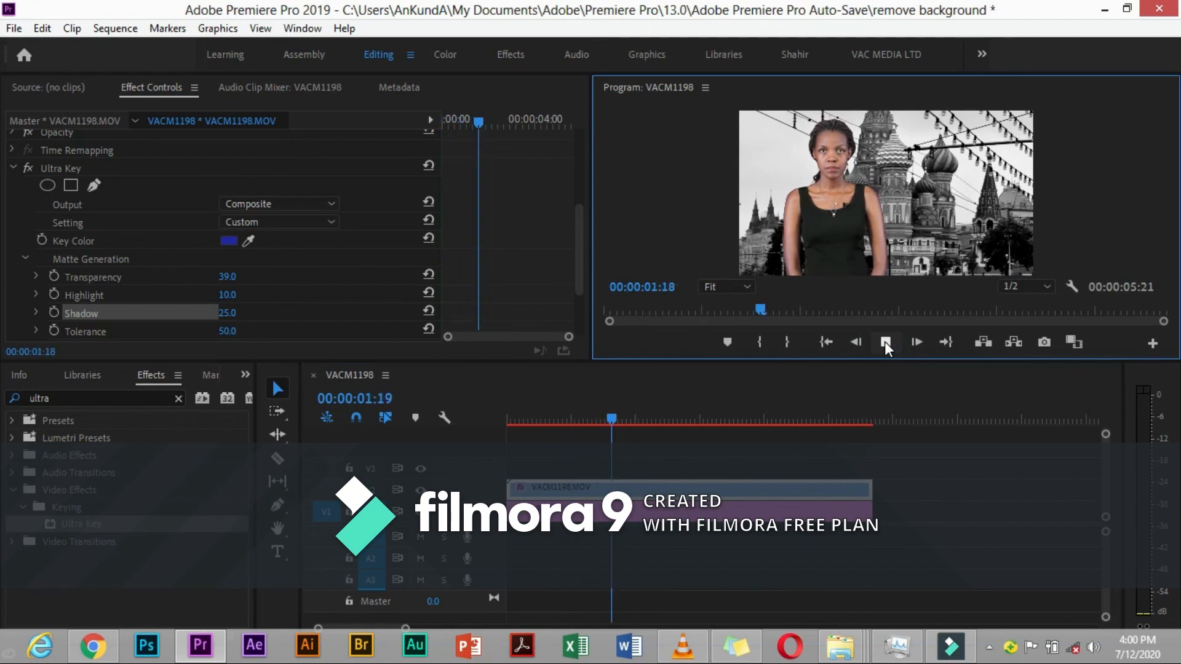
left_click(917, 342)
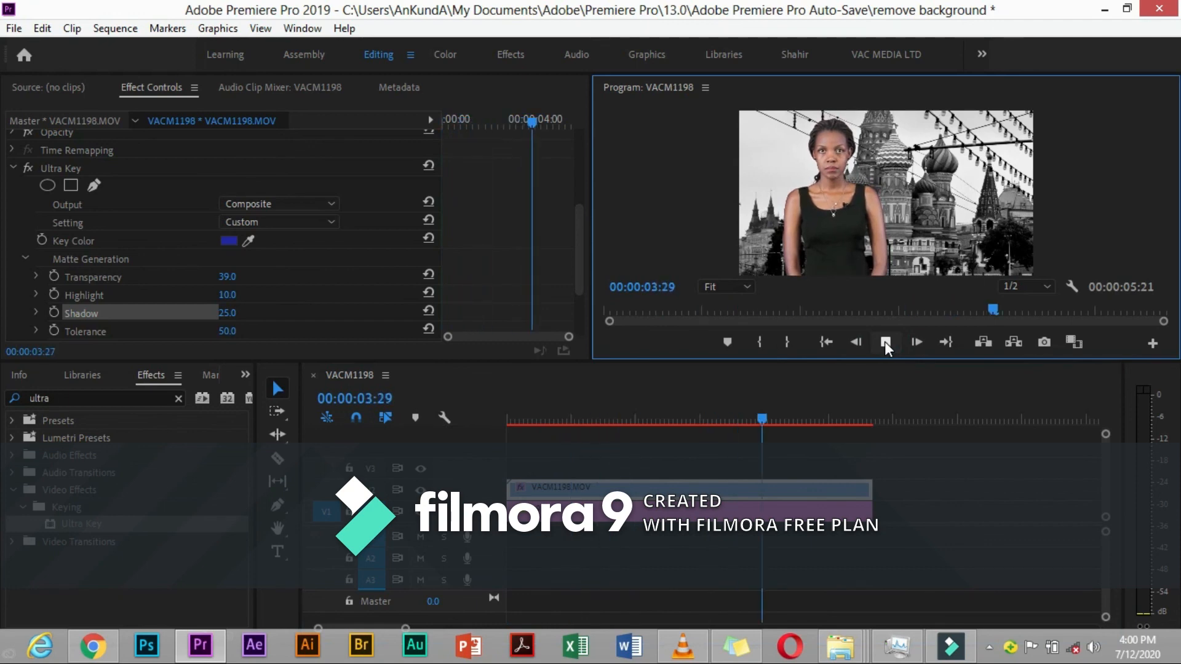
left_click(886, 343)
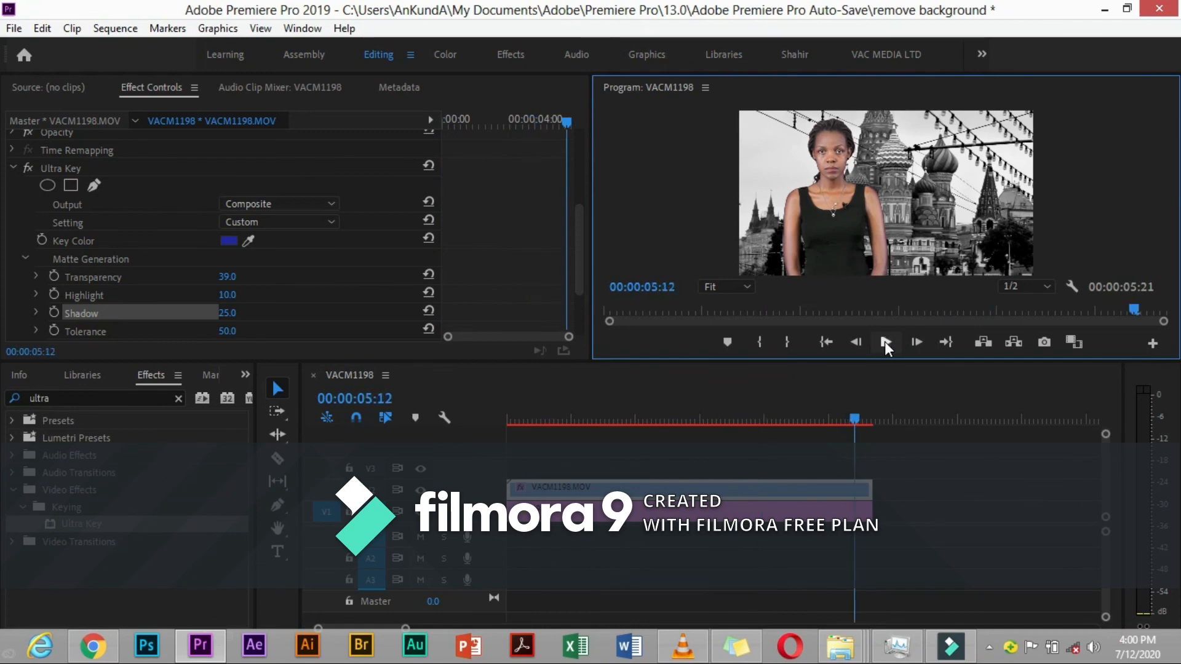